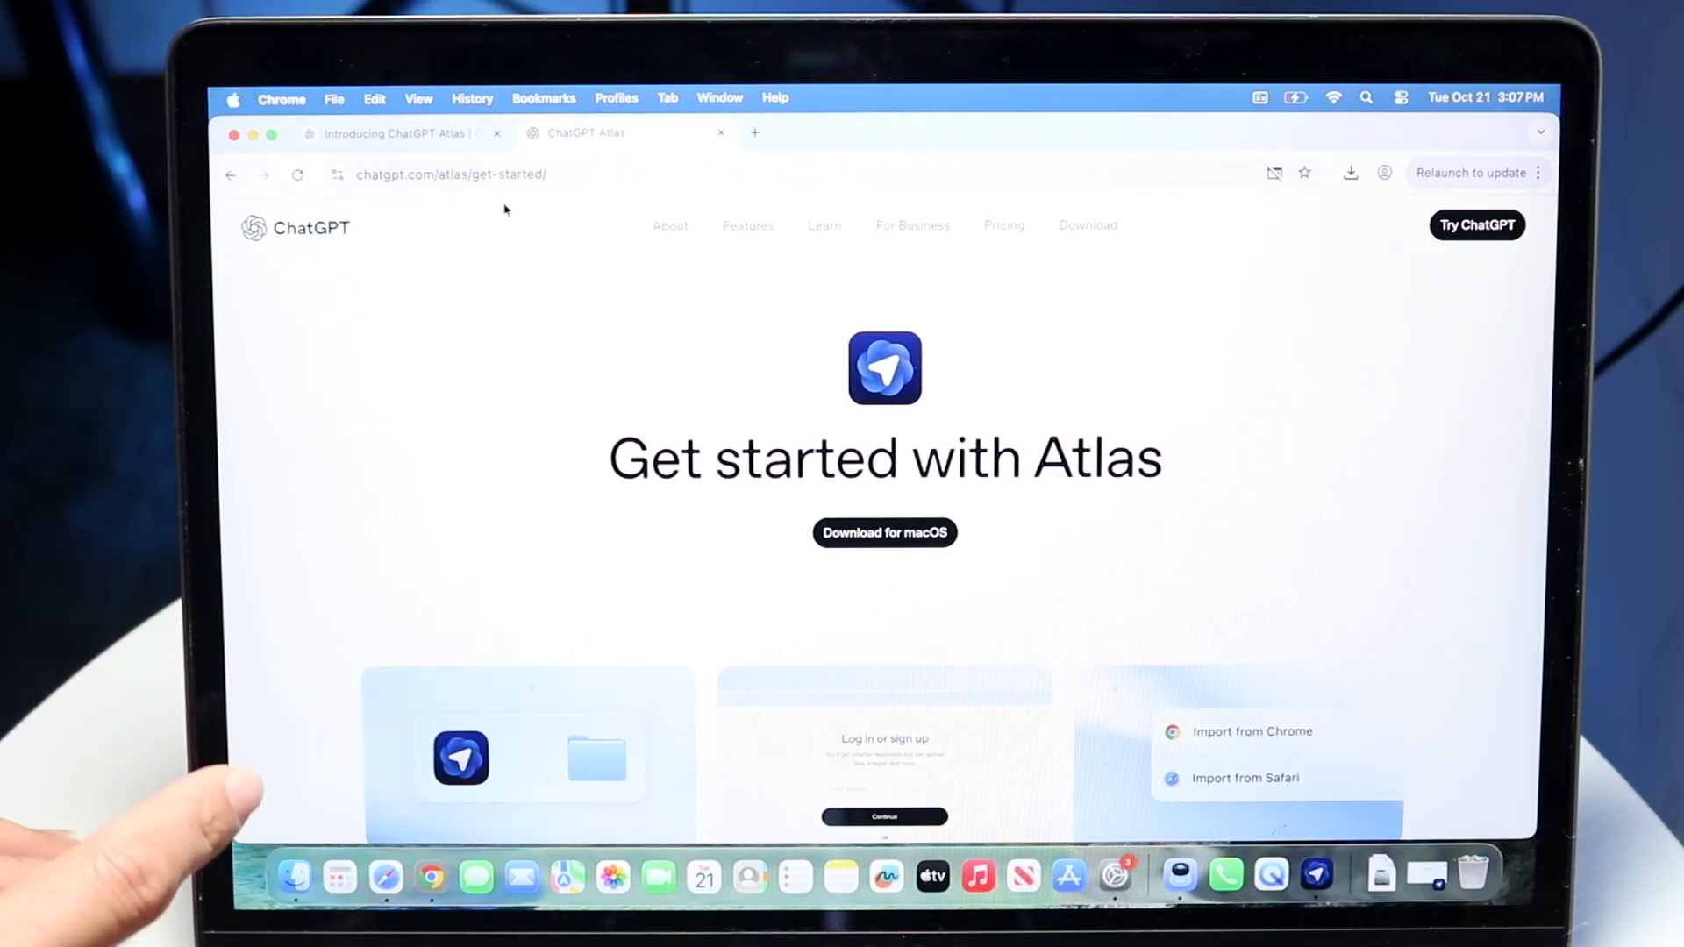
# Check this Mac's details from the Apple menu and dismiss the About window
pyautogui.click(231, 98)
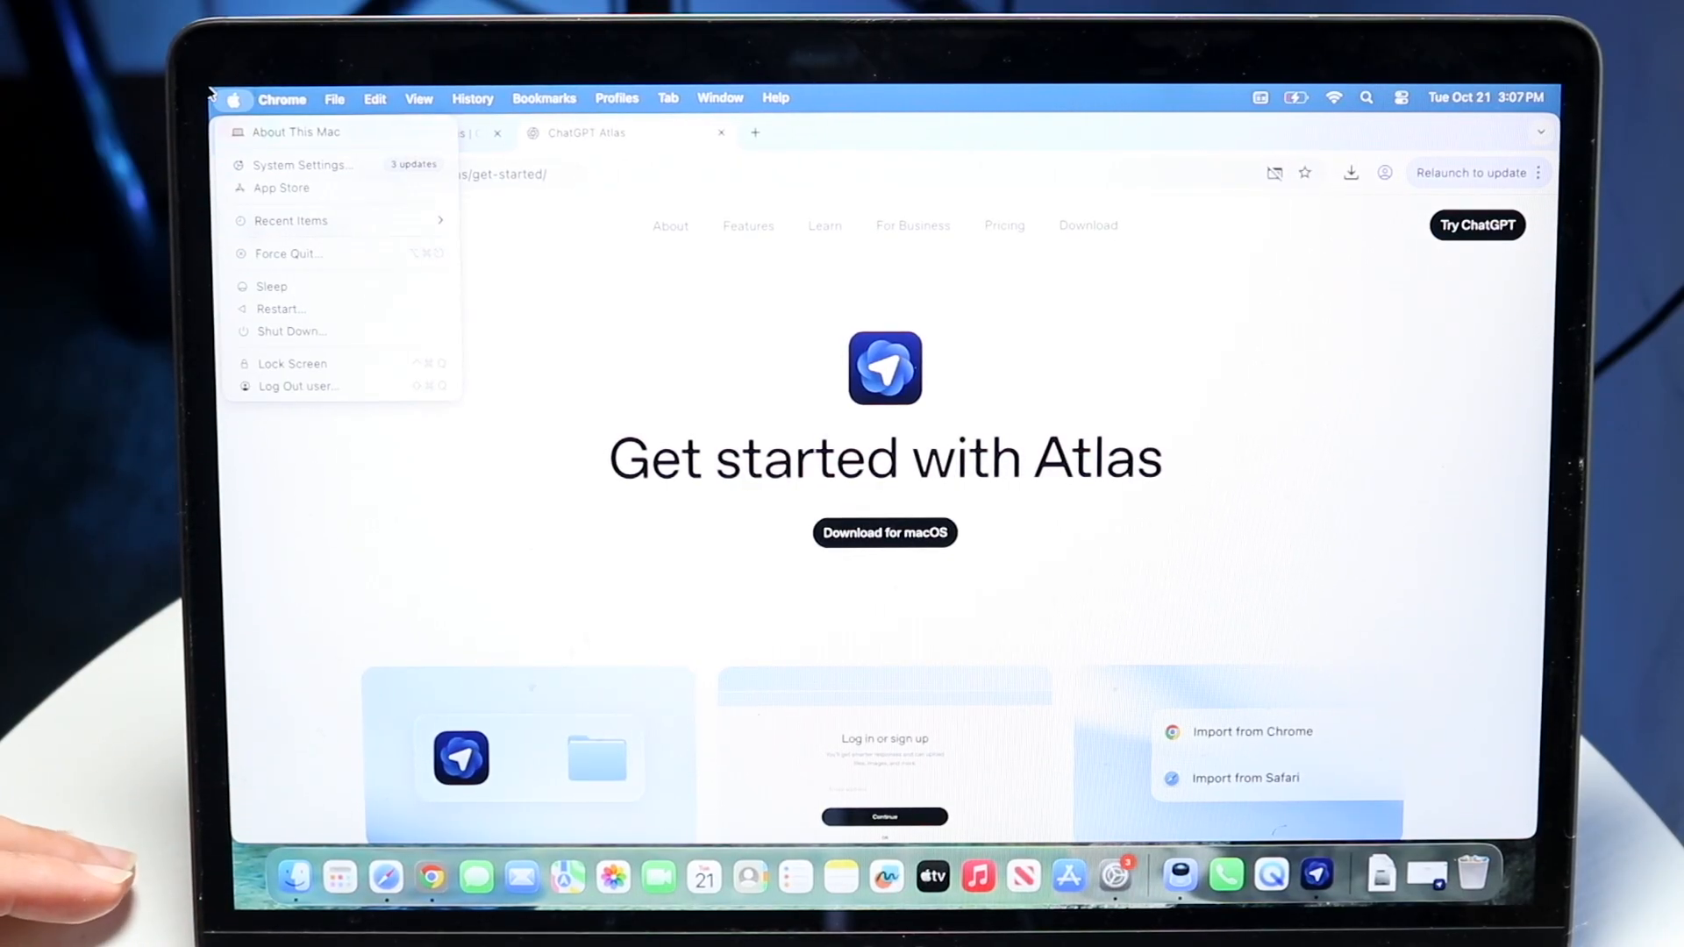
pyautogui.click(295, 132)
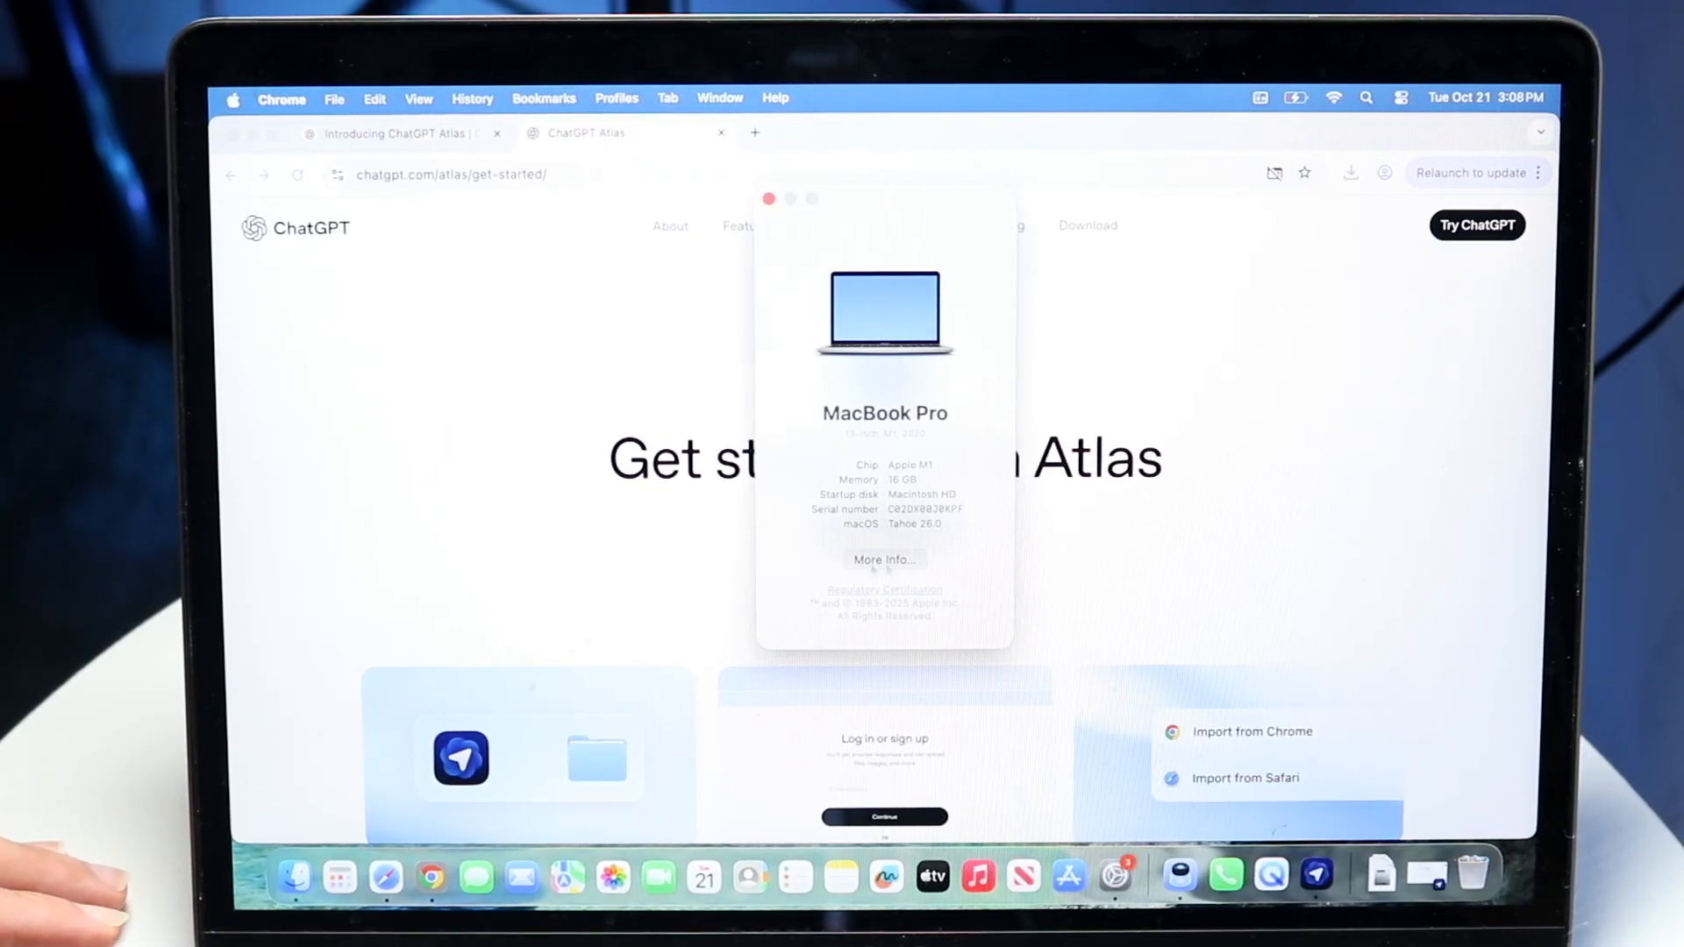
pyautogui.click(768, 198)
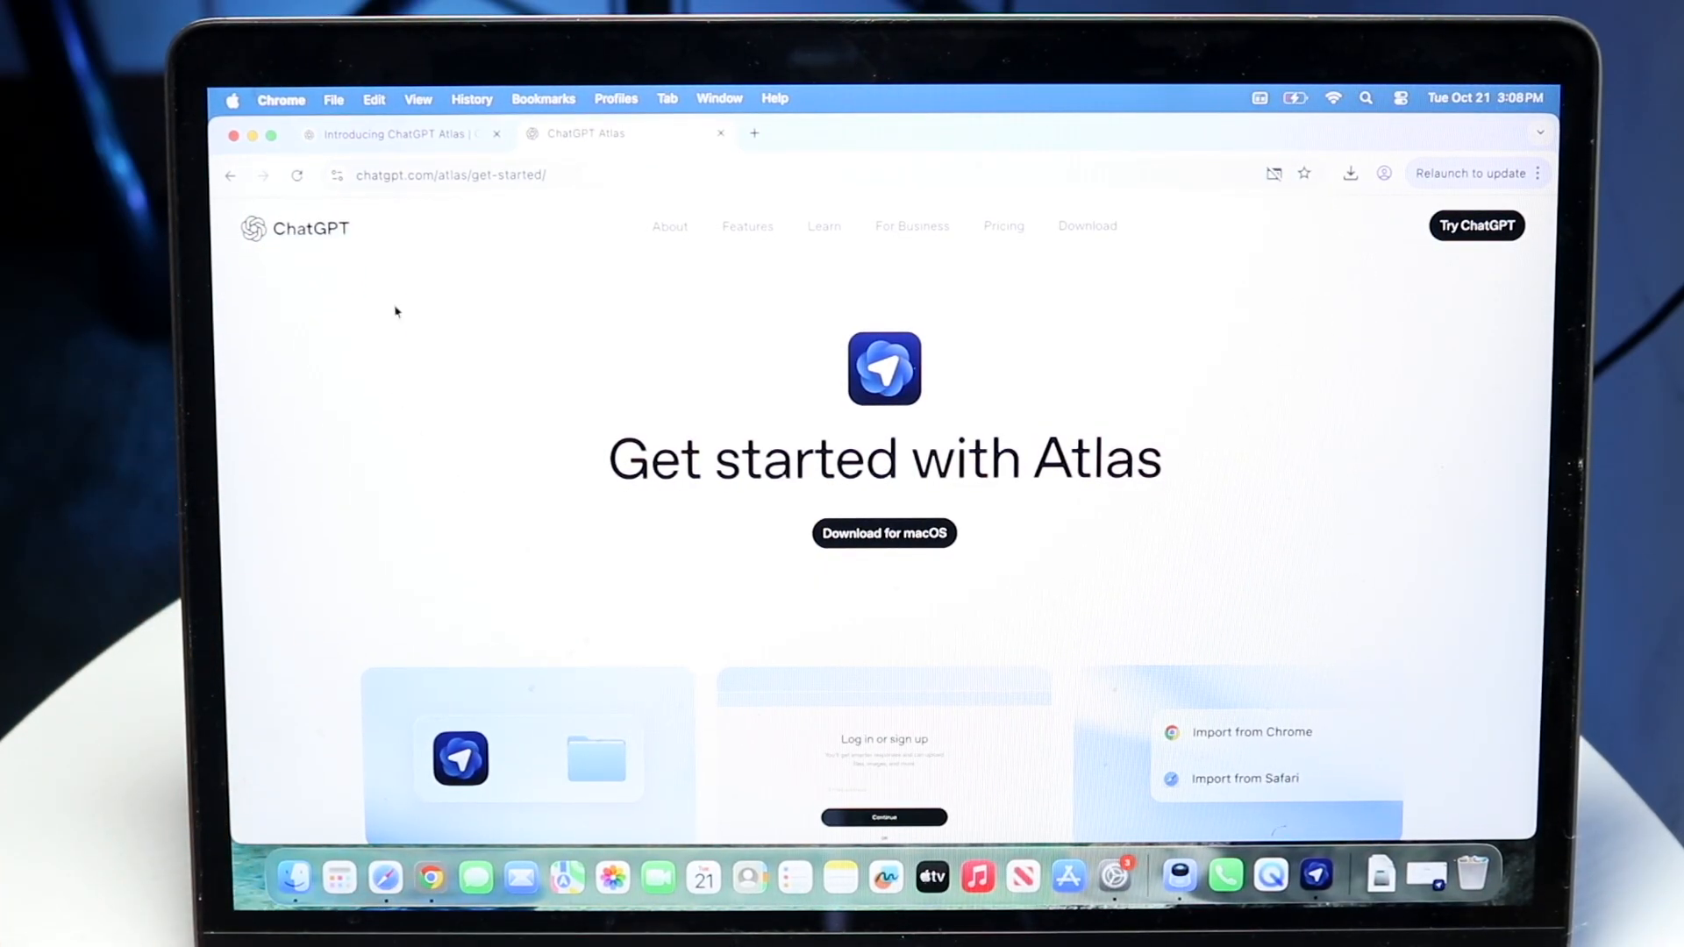
# Launch ChatGPT Atlas on the Google page and reveal its ChatGPT sidebar
pyautogui.scroll(-3)
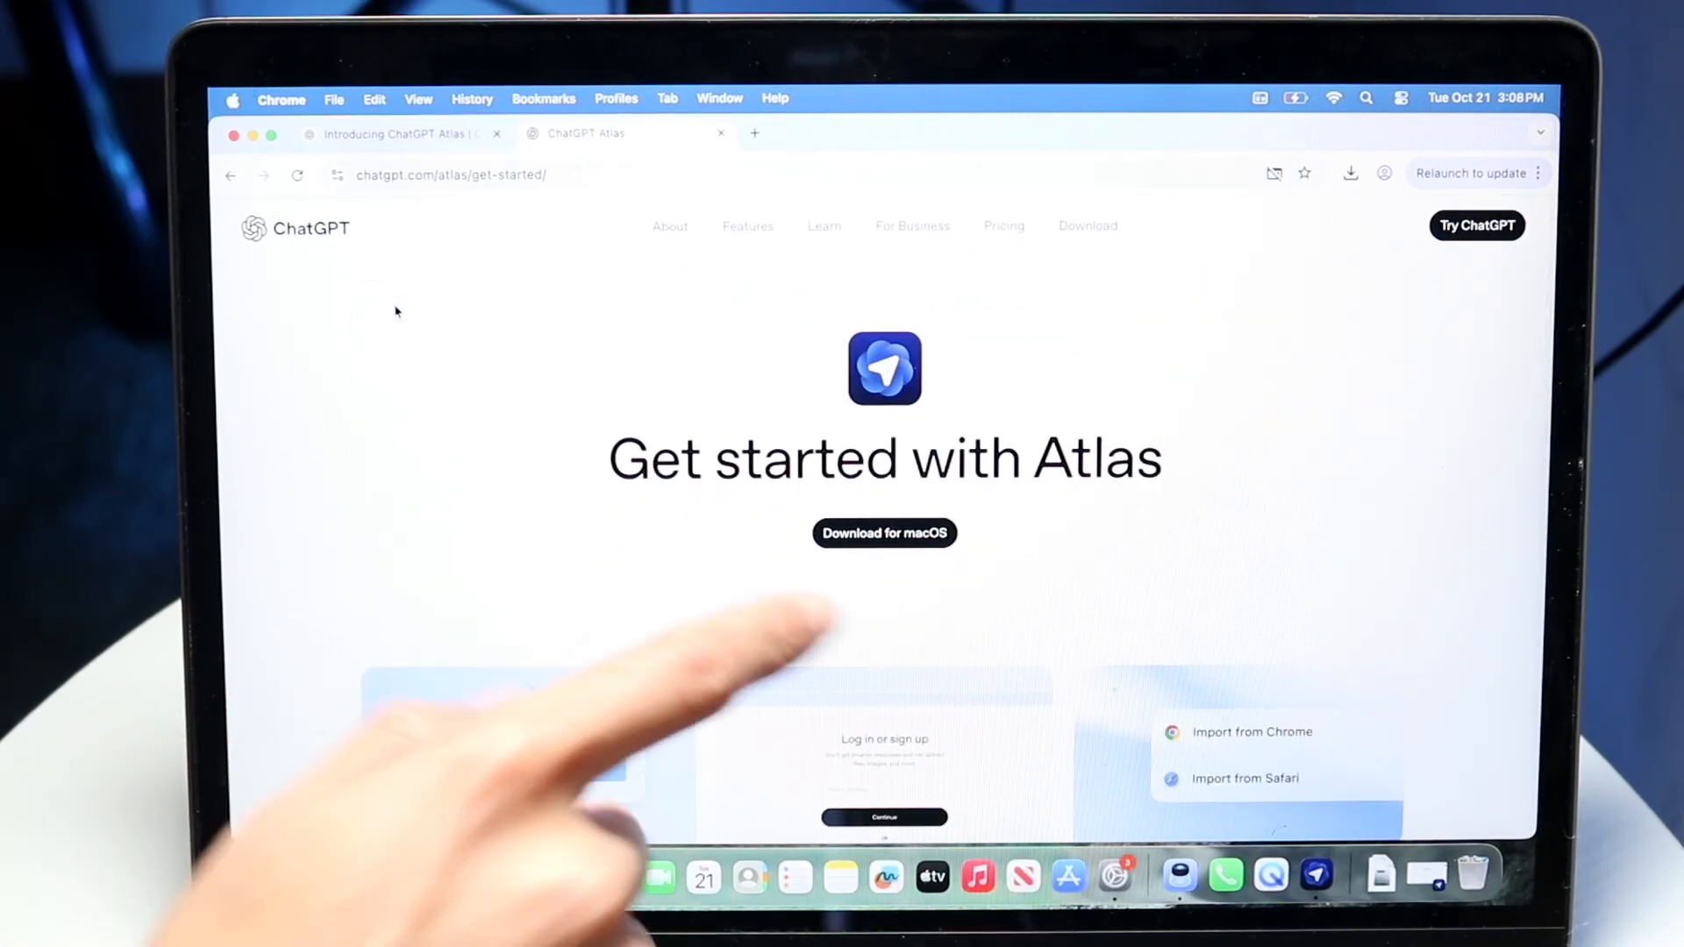
pyautogui.click(884, 533)
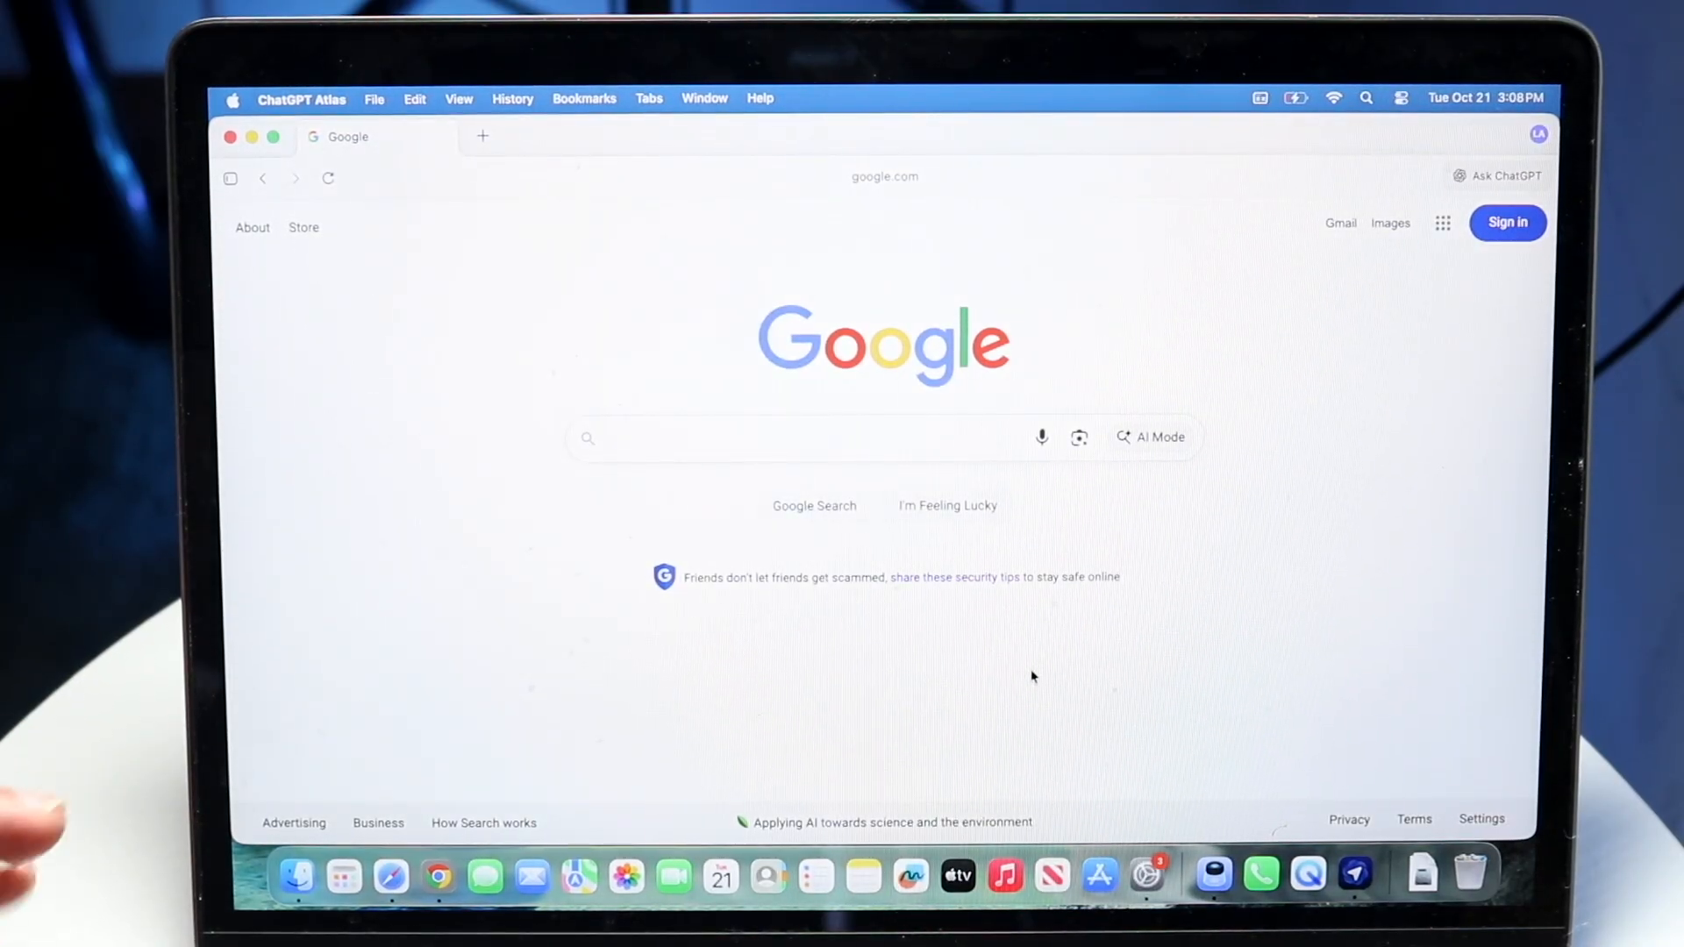
pyautogui.click(1401, 98)
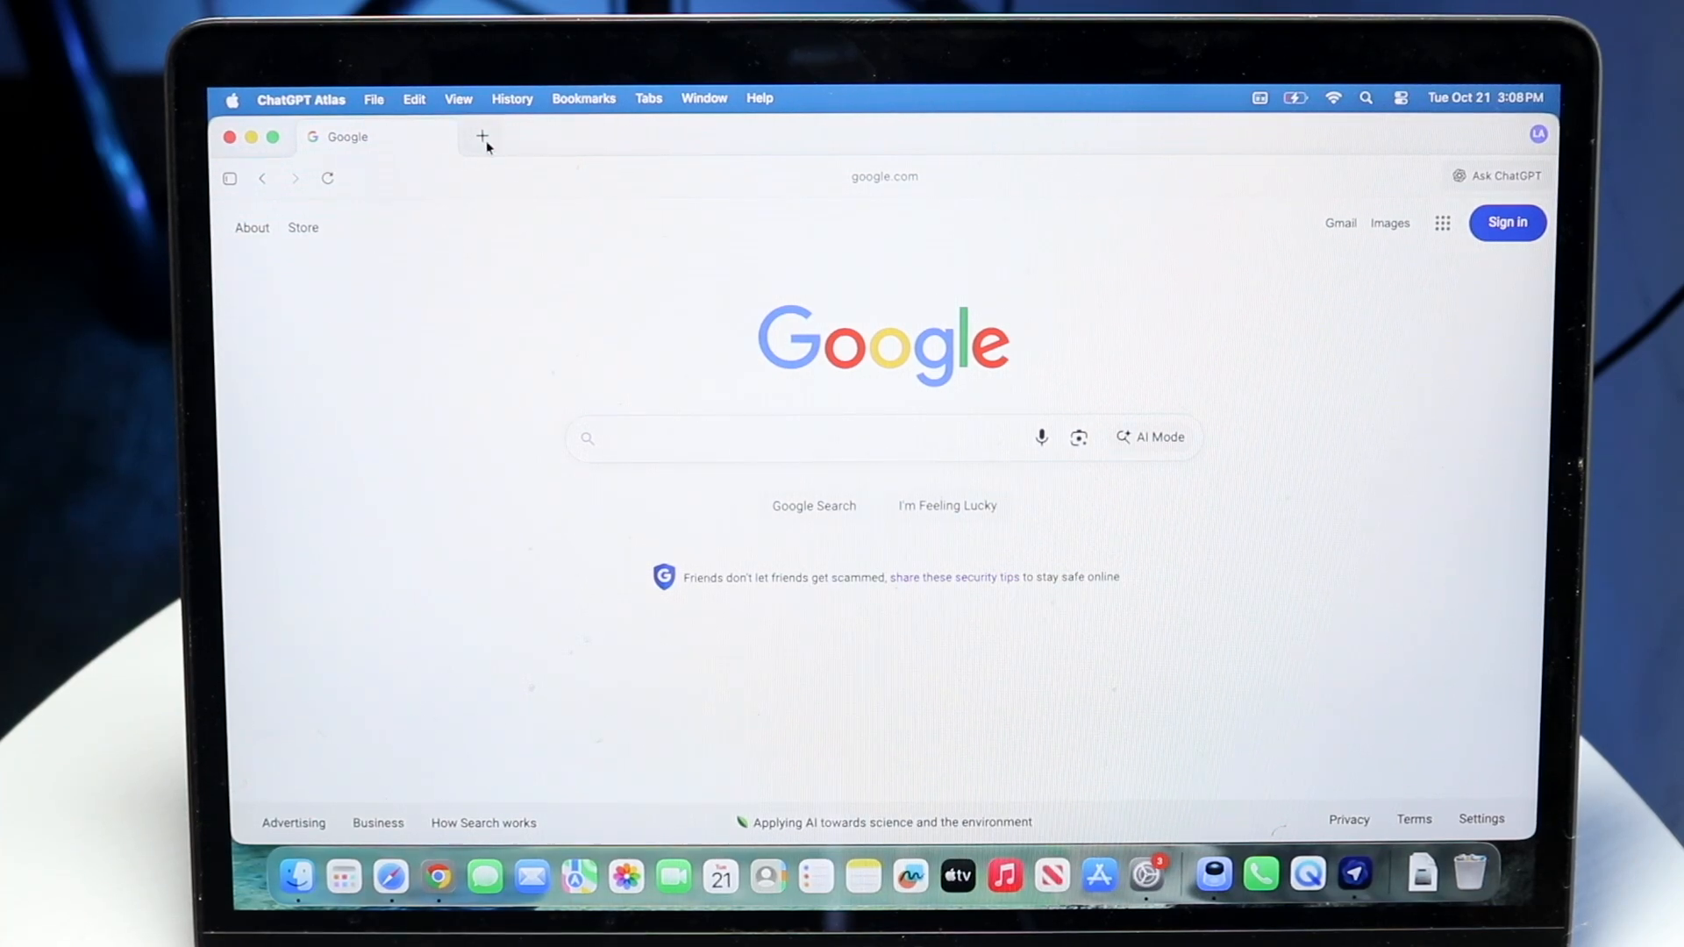
pyautogui.moveTo(440, 307)
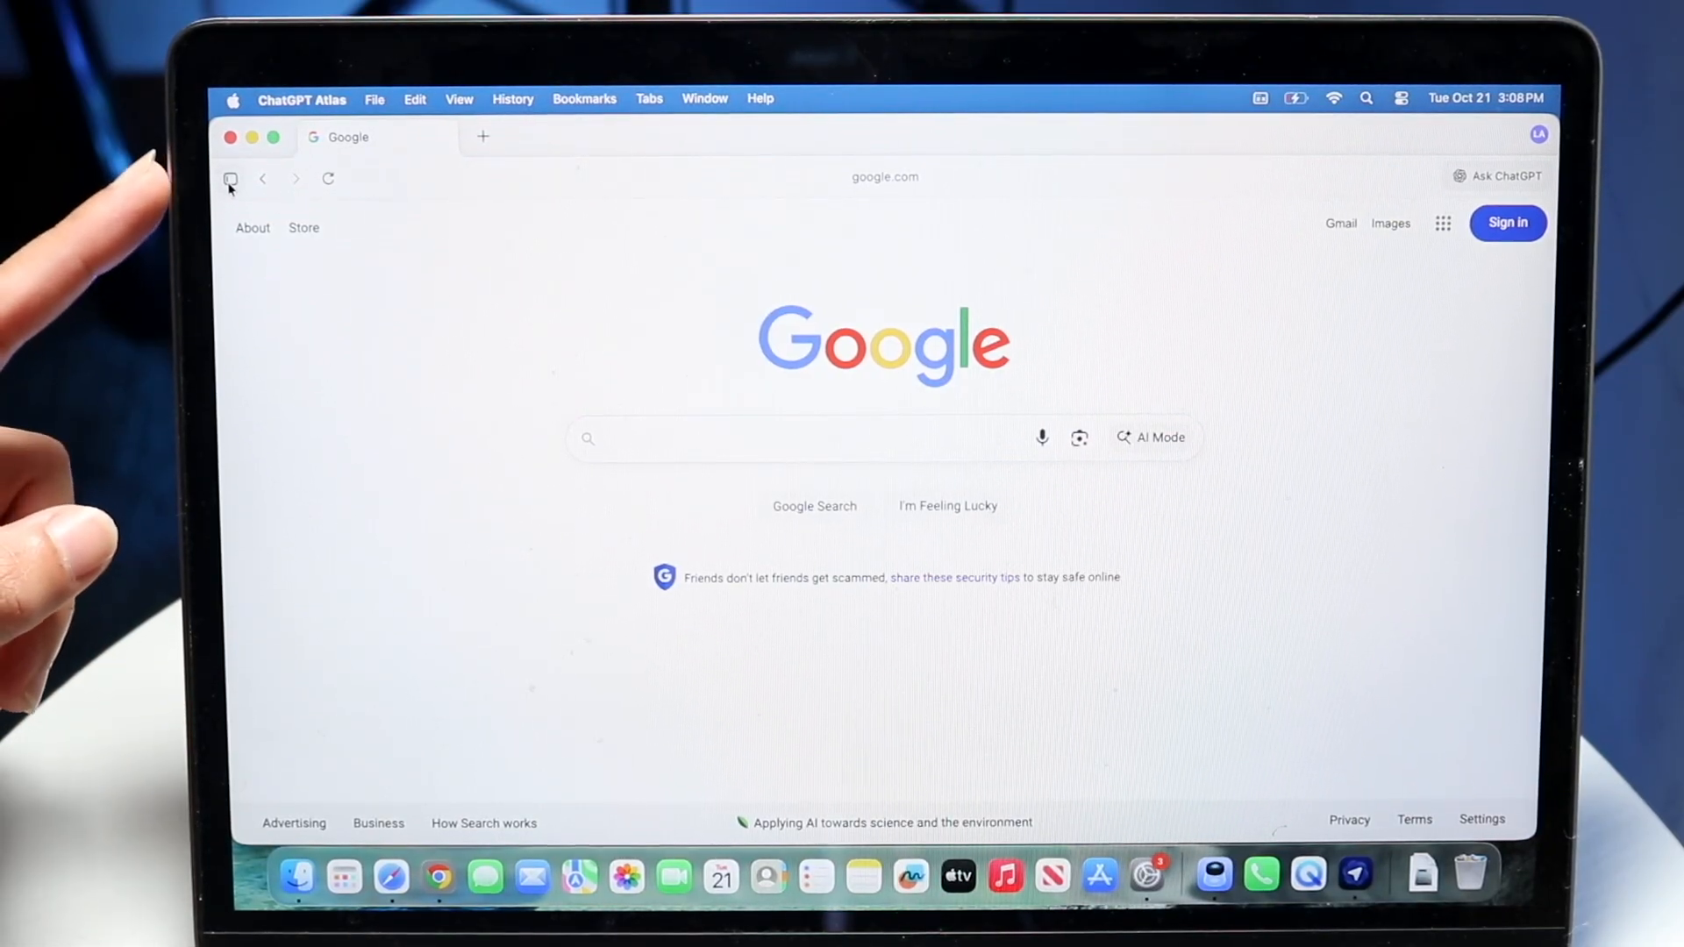
pyautogui.click(884, 176)
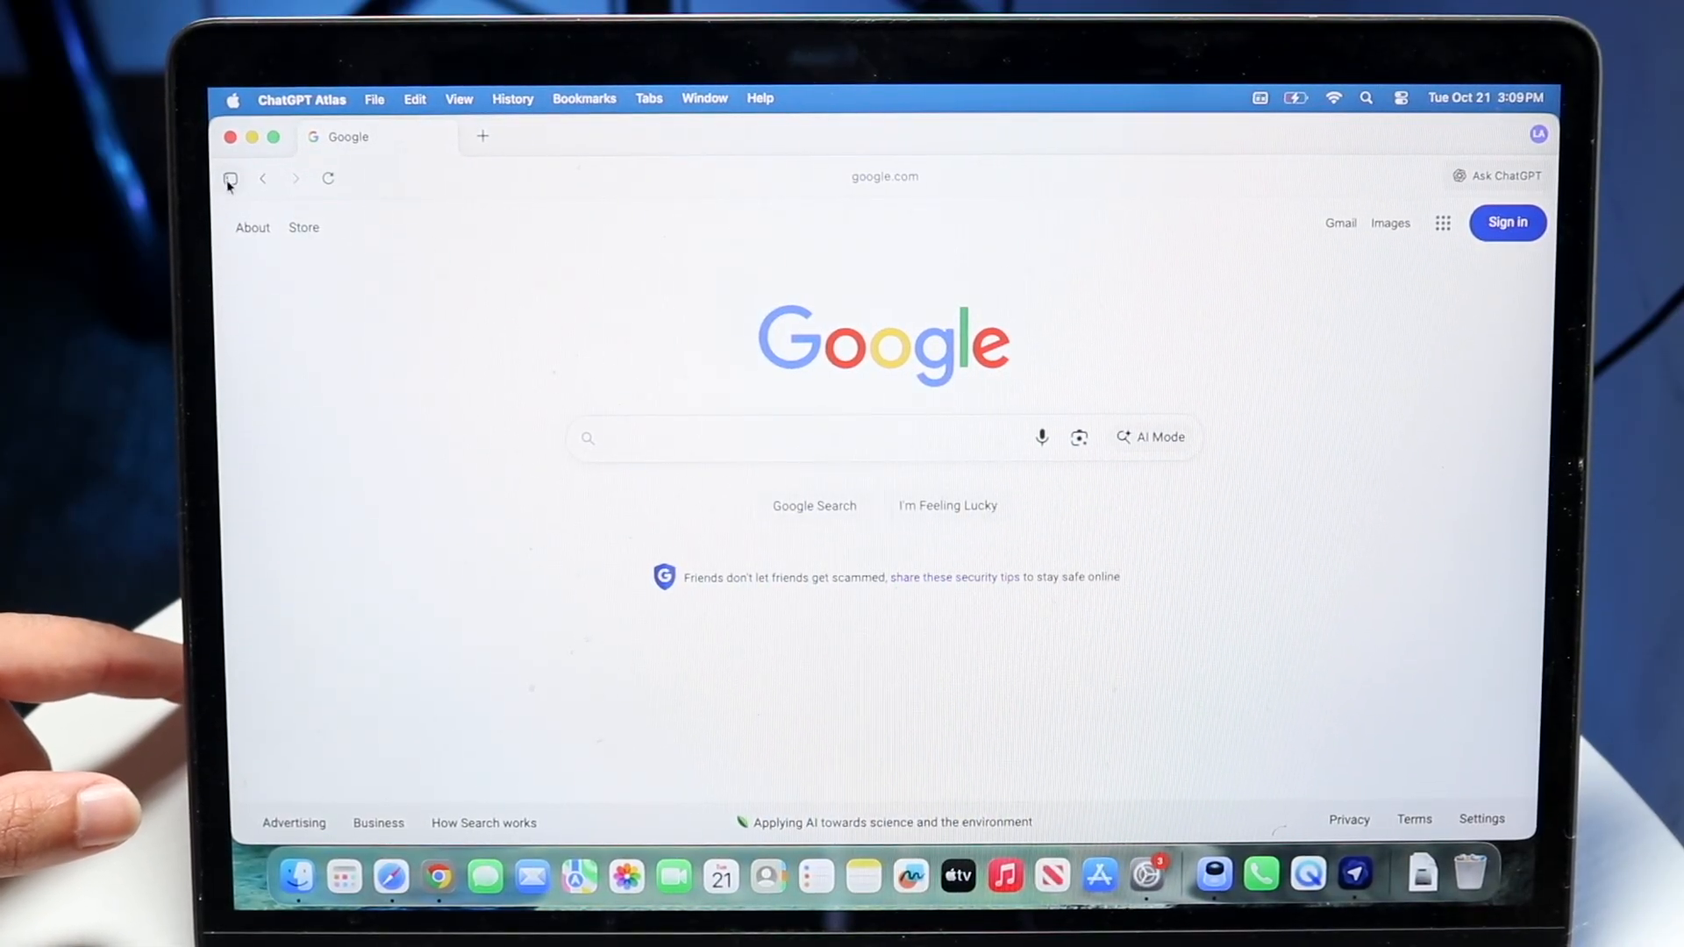
pyautogui.click(229, 179)
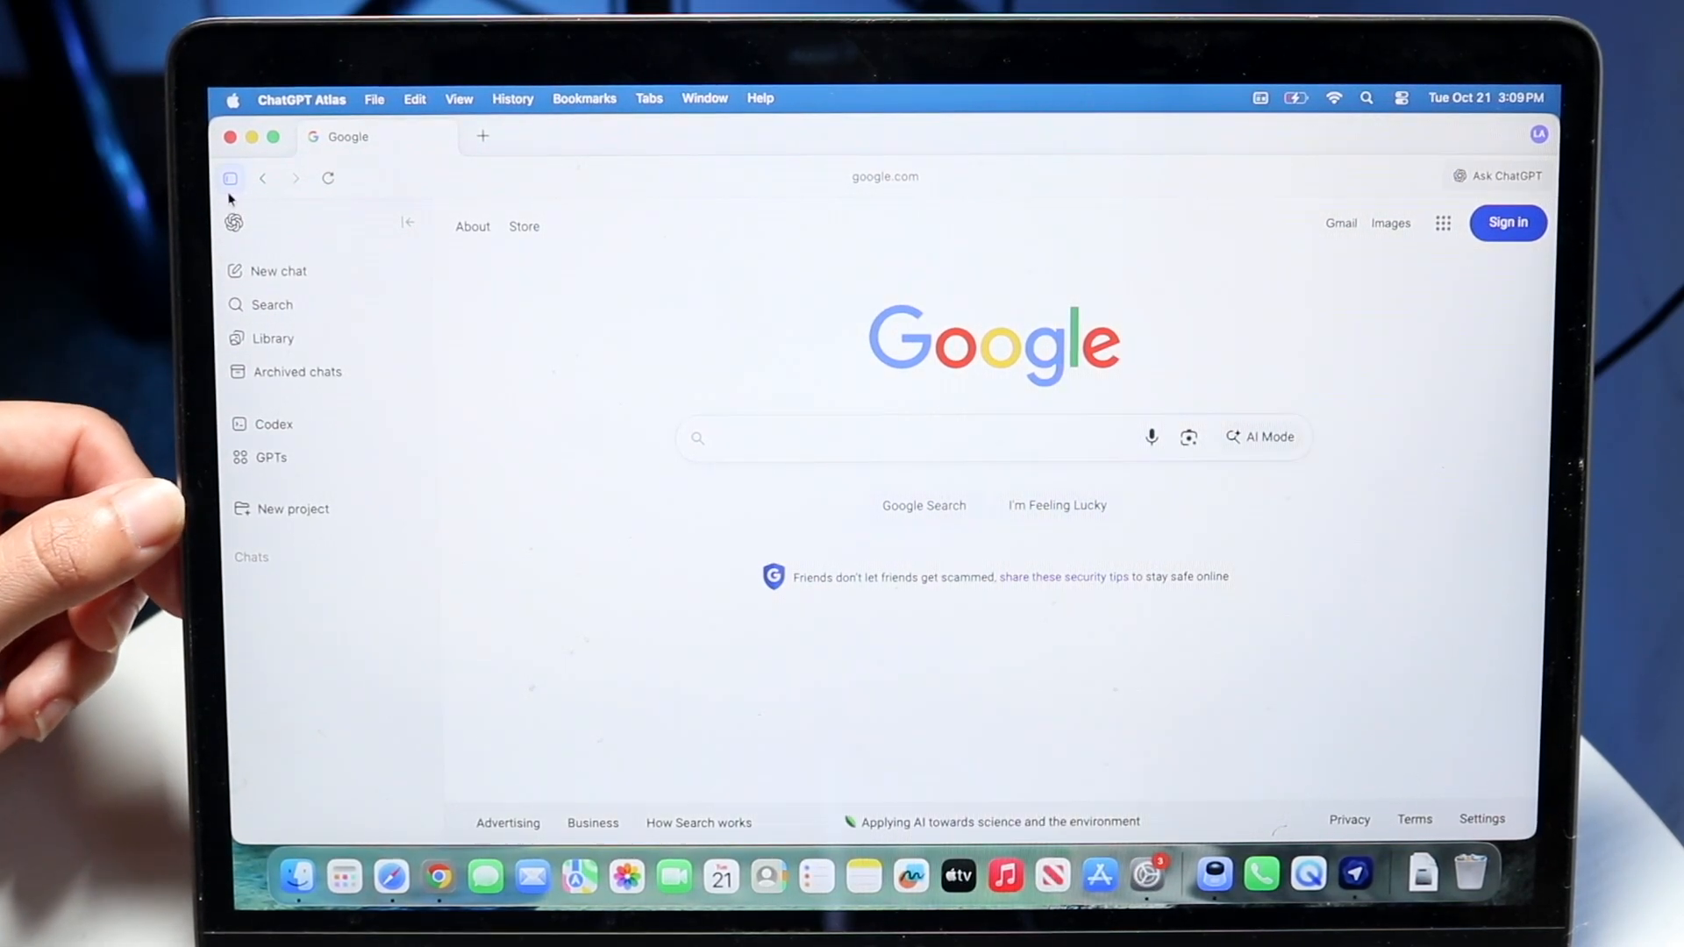
# Toggle the sidebar off and on, then start a new ChatGPT chat in a fresh tab
pyautogui.click(232, 179)
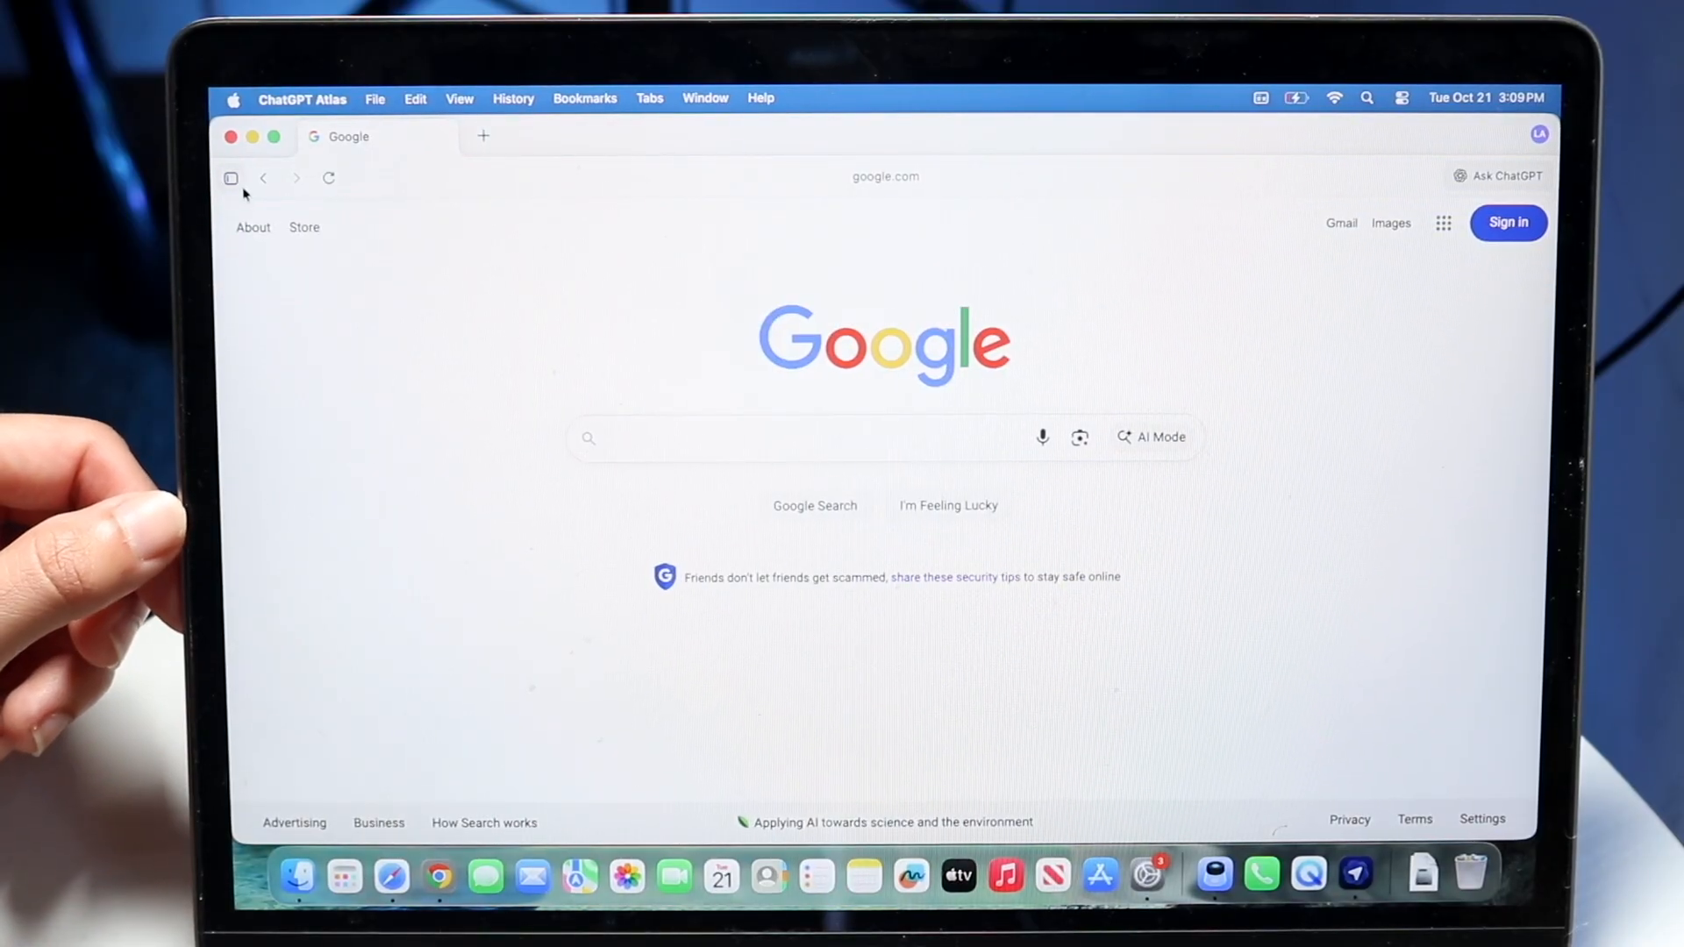
pyautogui.click(231, 179)
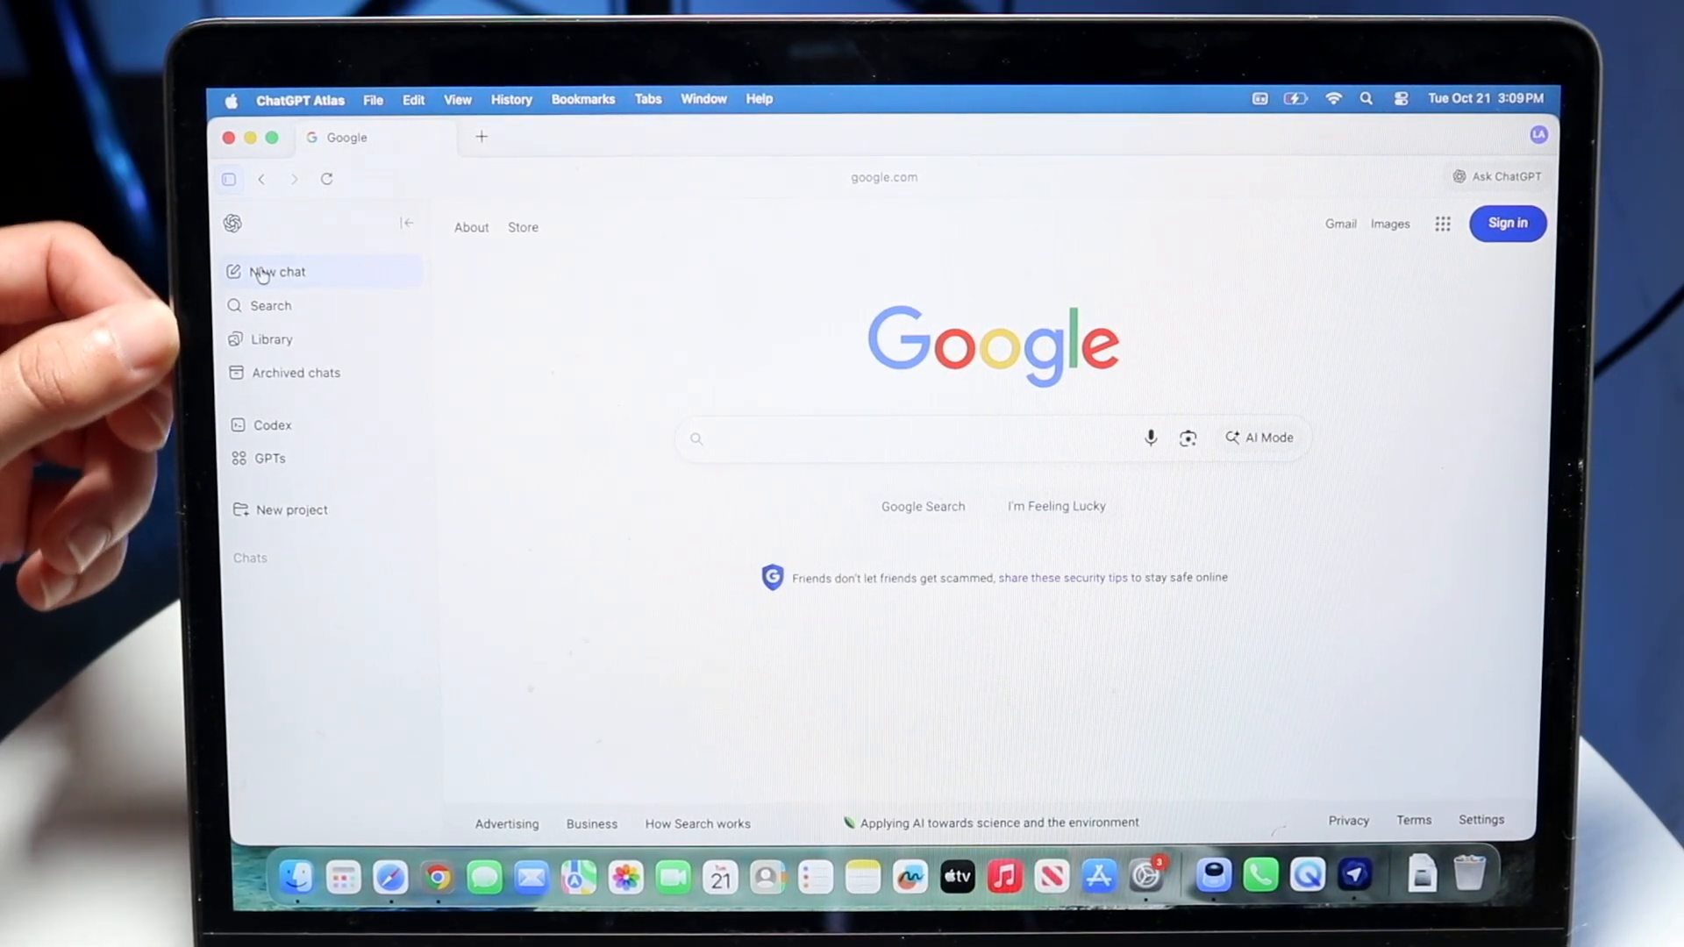
pyautogui.moveTo(295, 372)
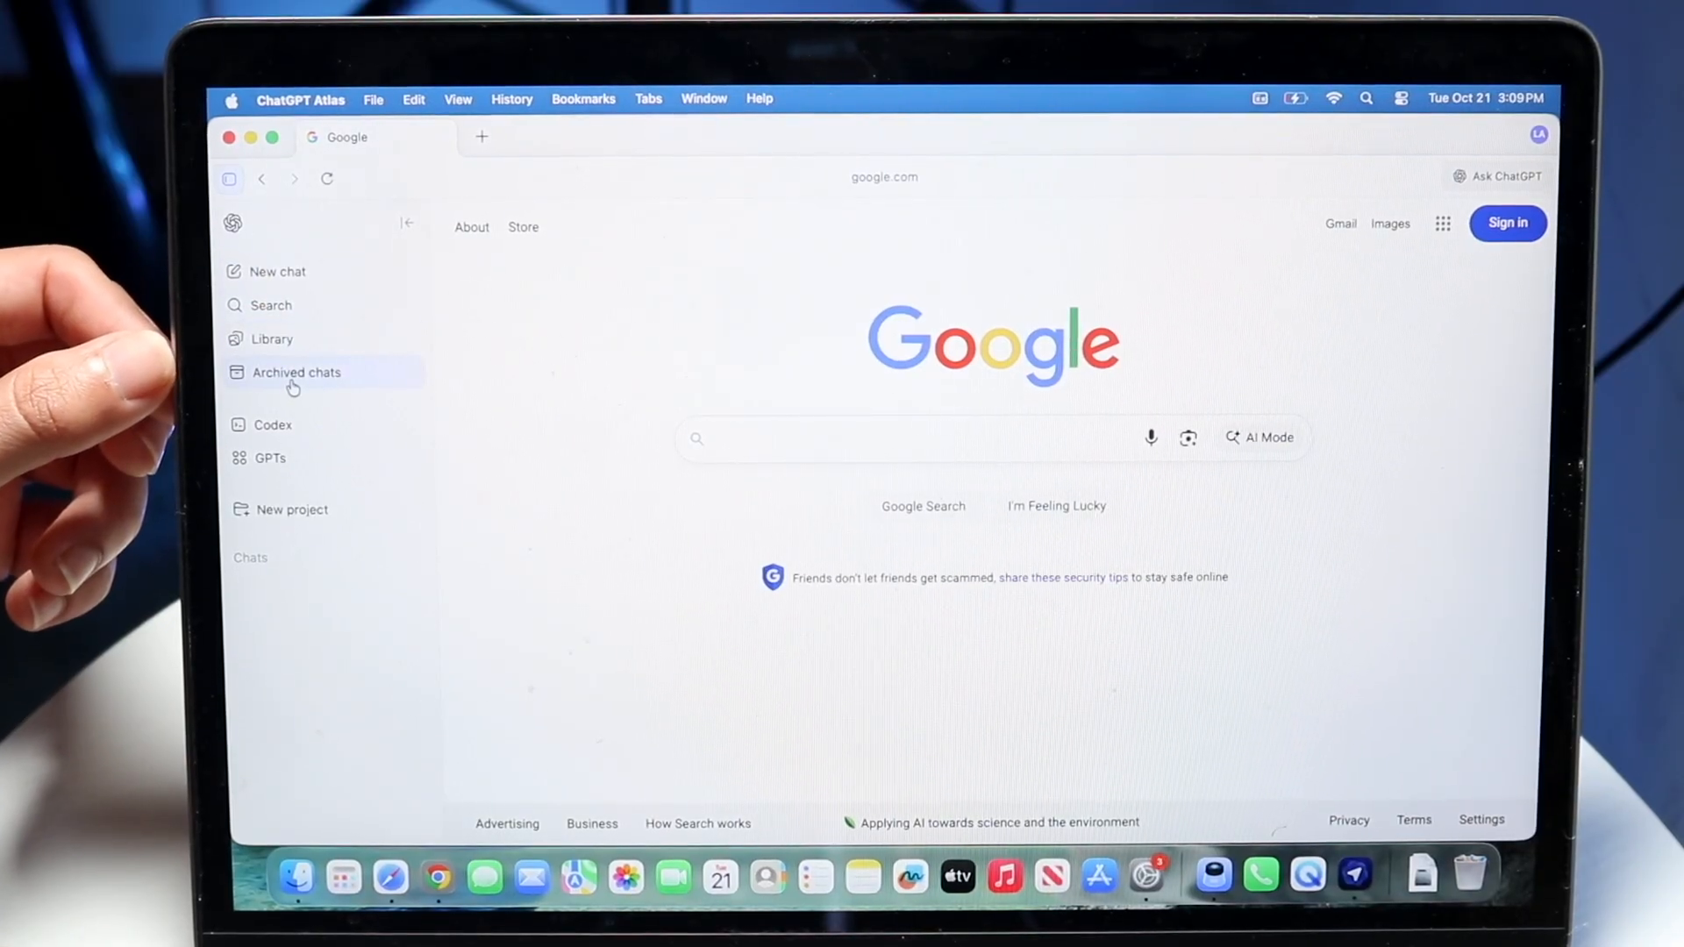
pyautogui.moveTo(301, 532)
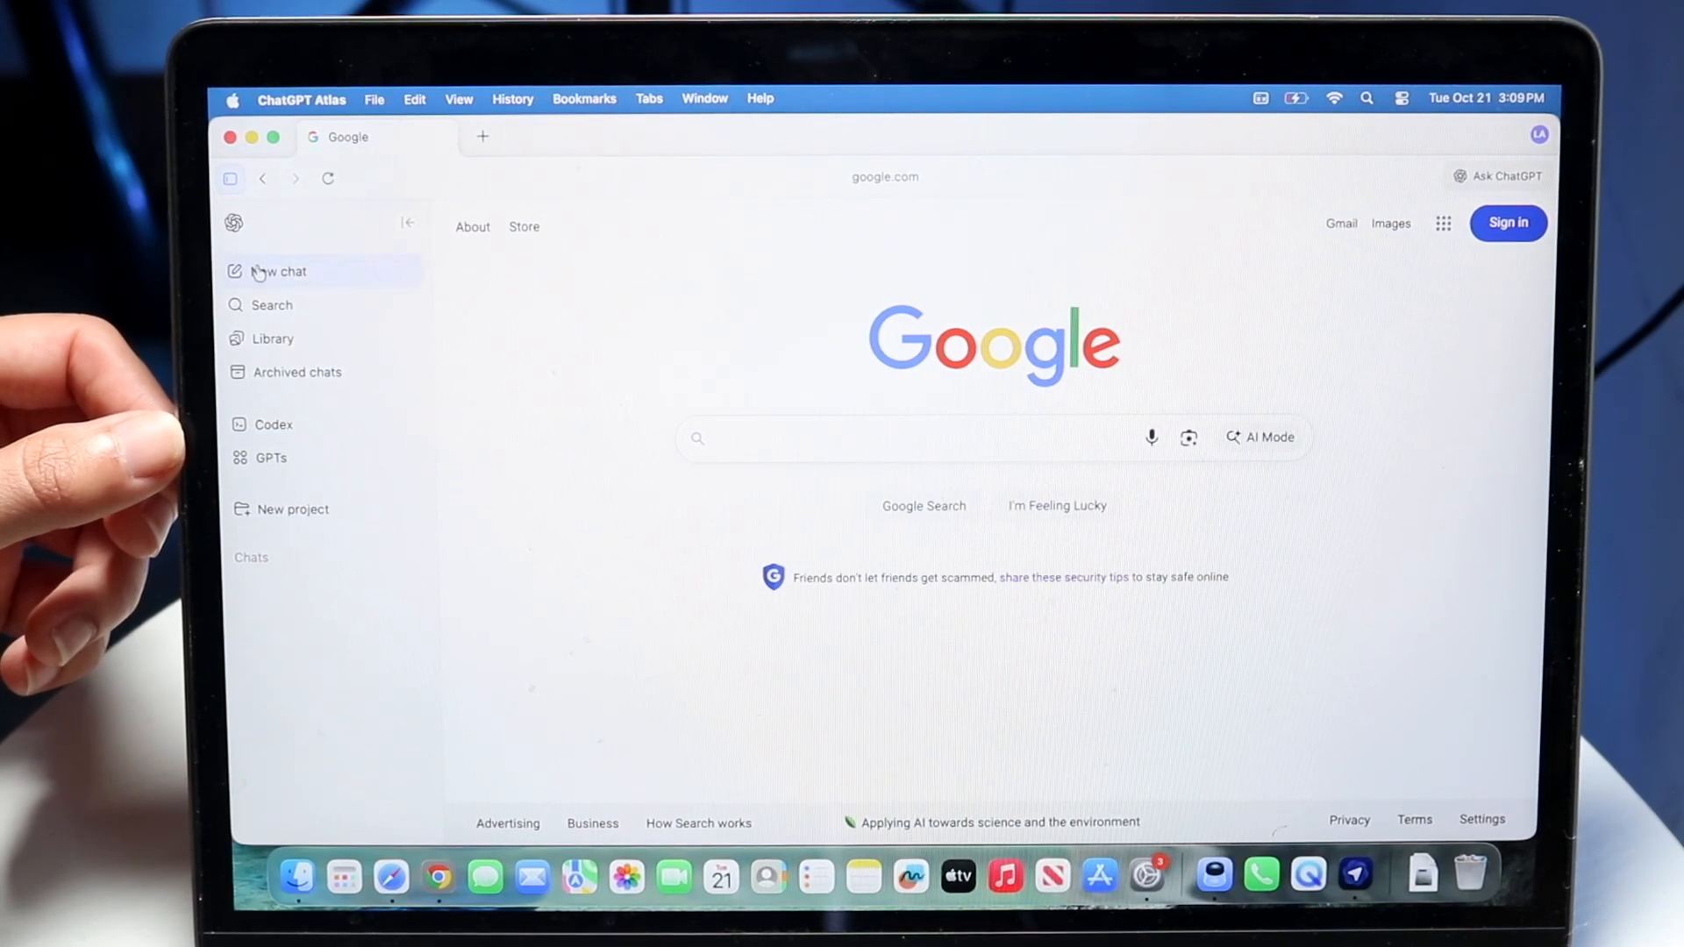
pyautogui.click(281, 270)
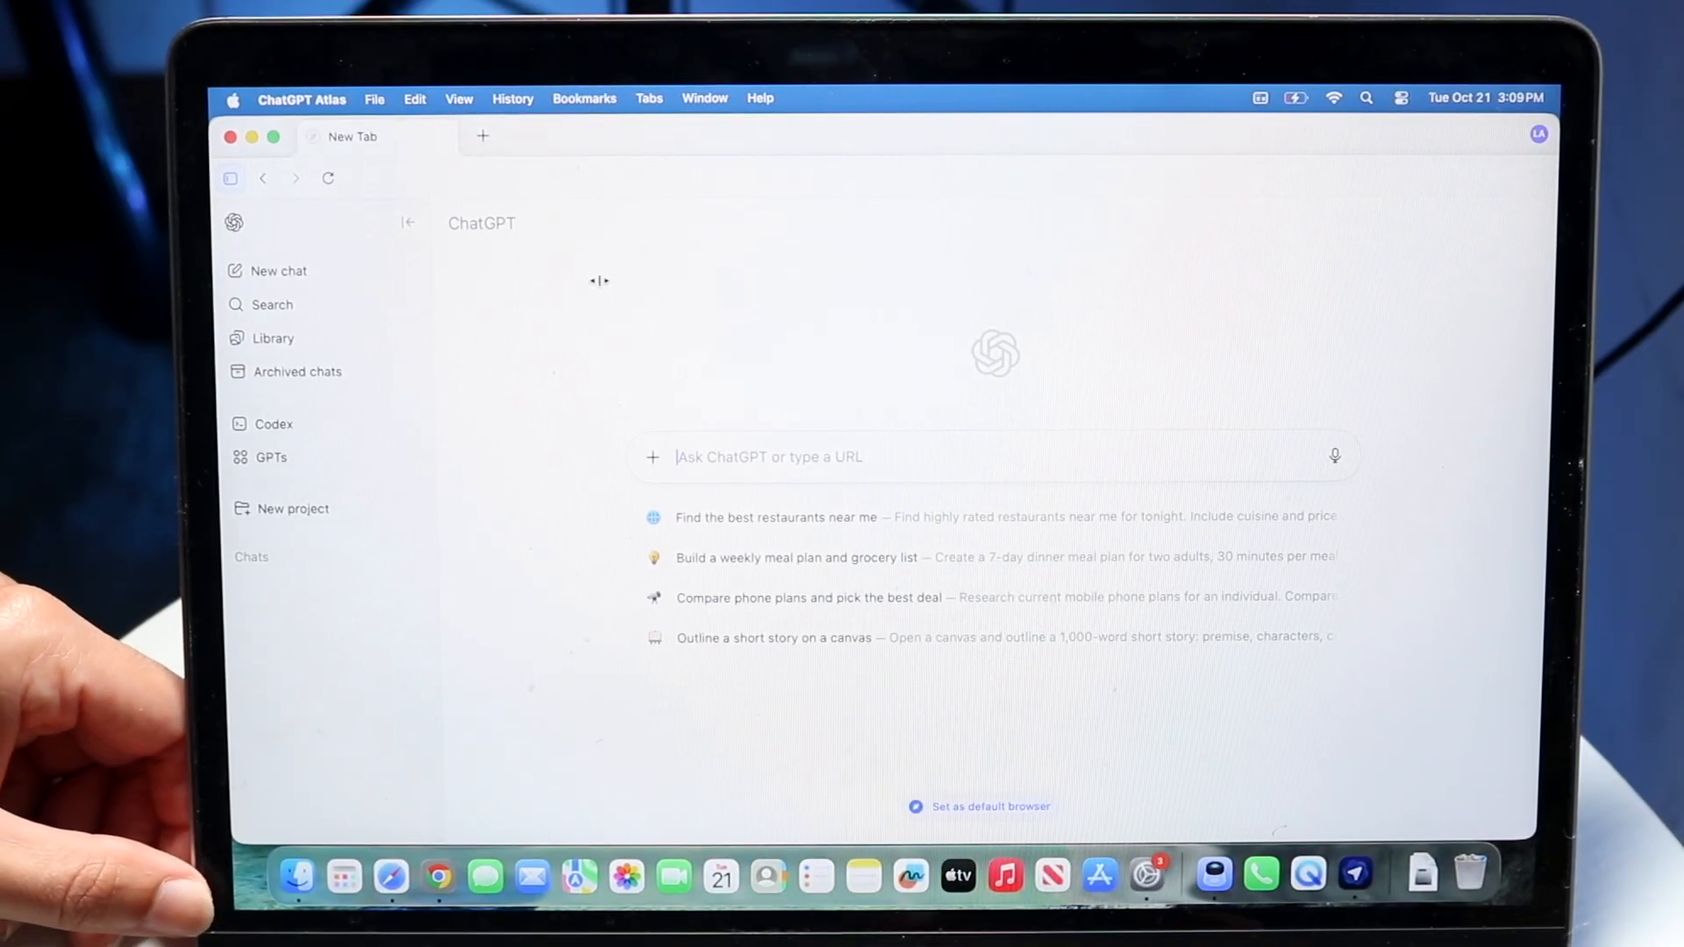
# Navigate the current tab to google.com from the address box
pyautogui.click(1399, 98)
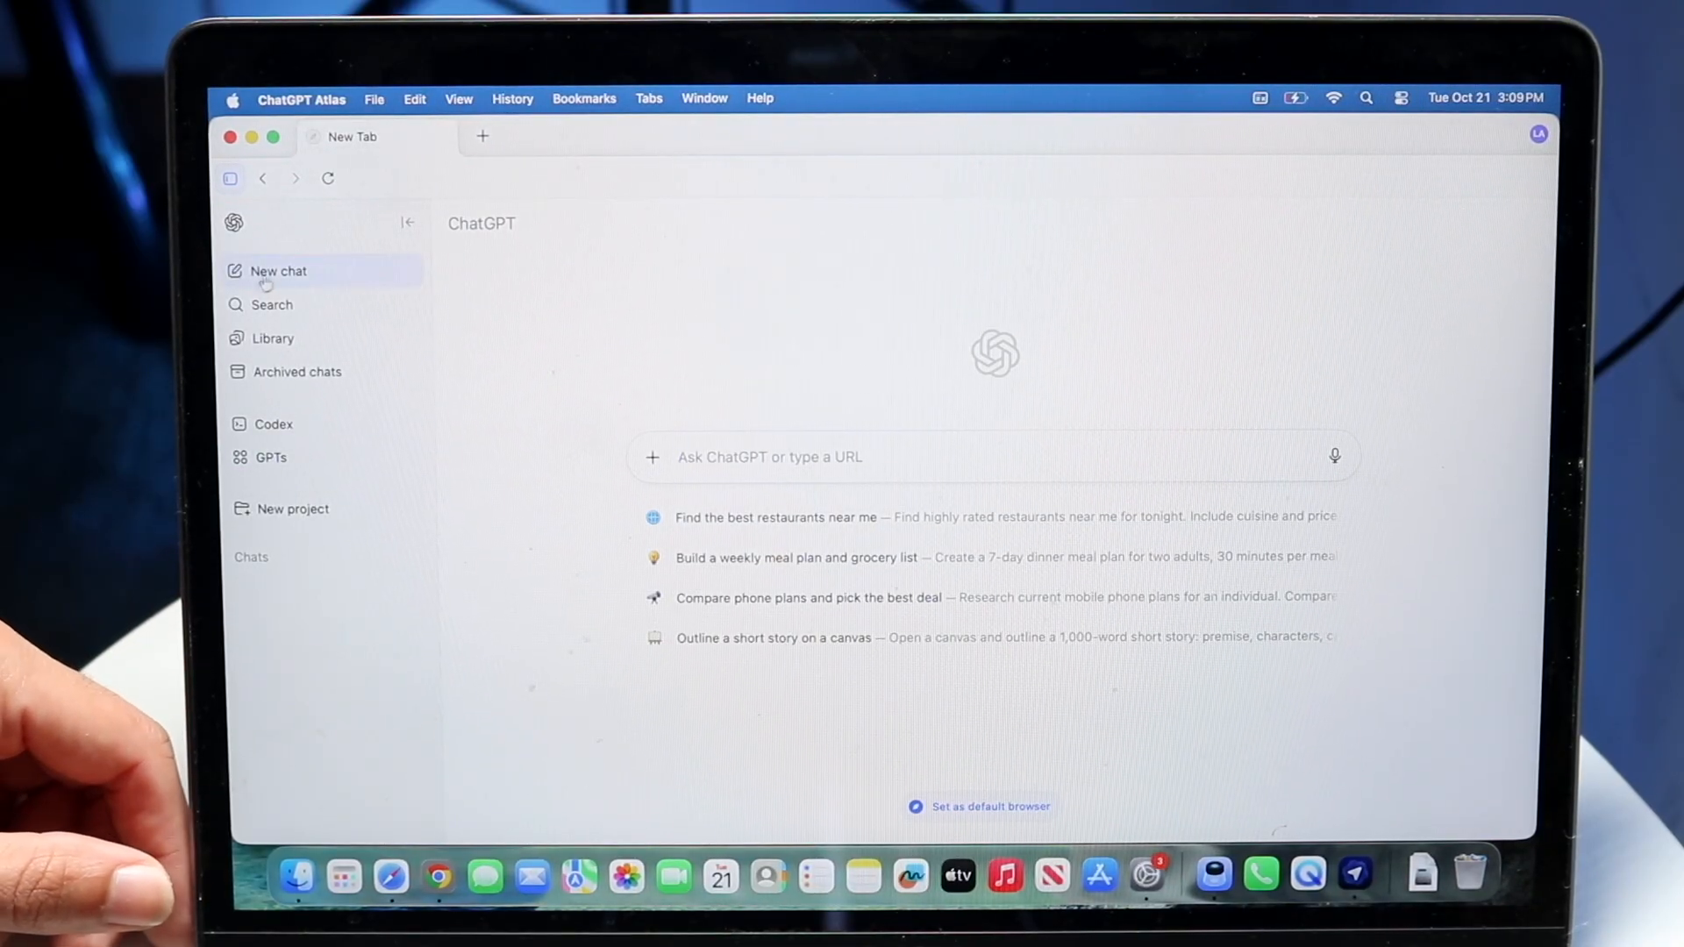
pyautogui.moveTo(805, 475)
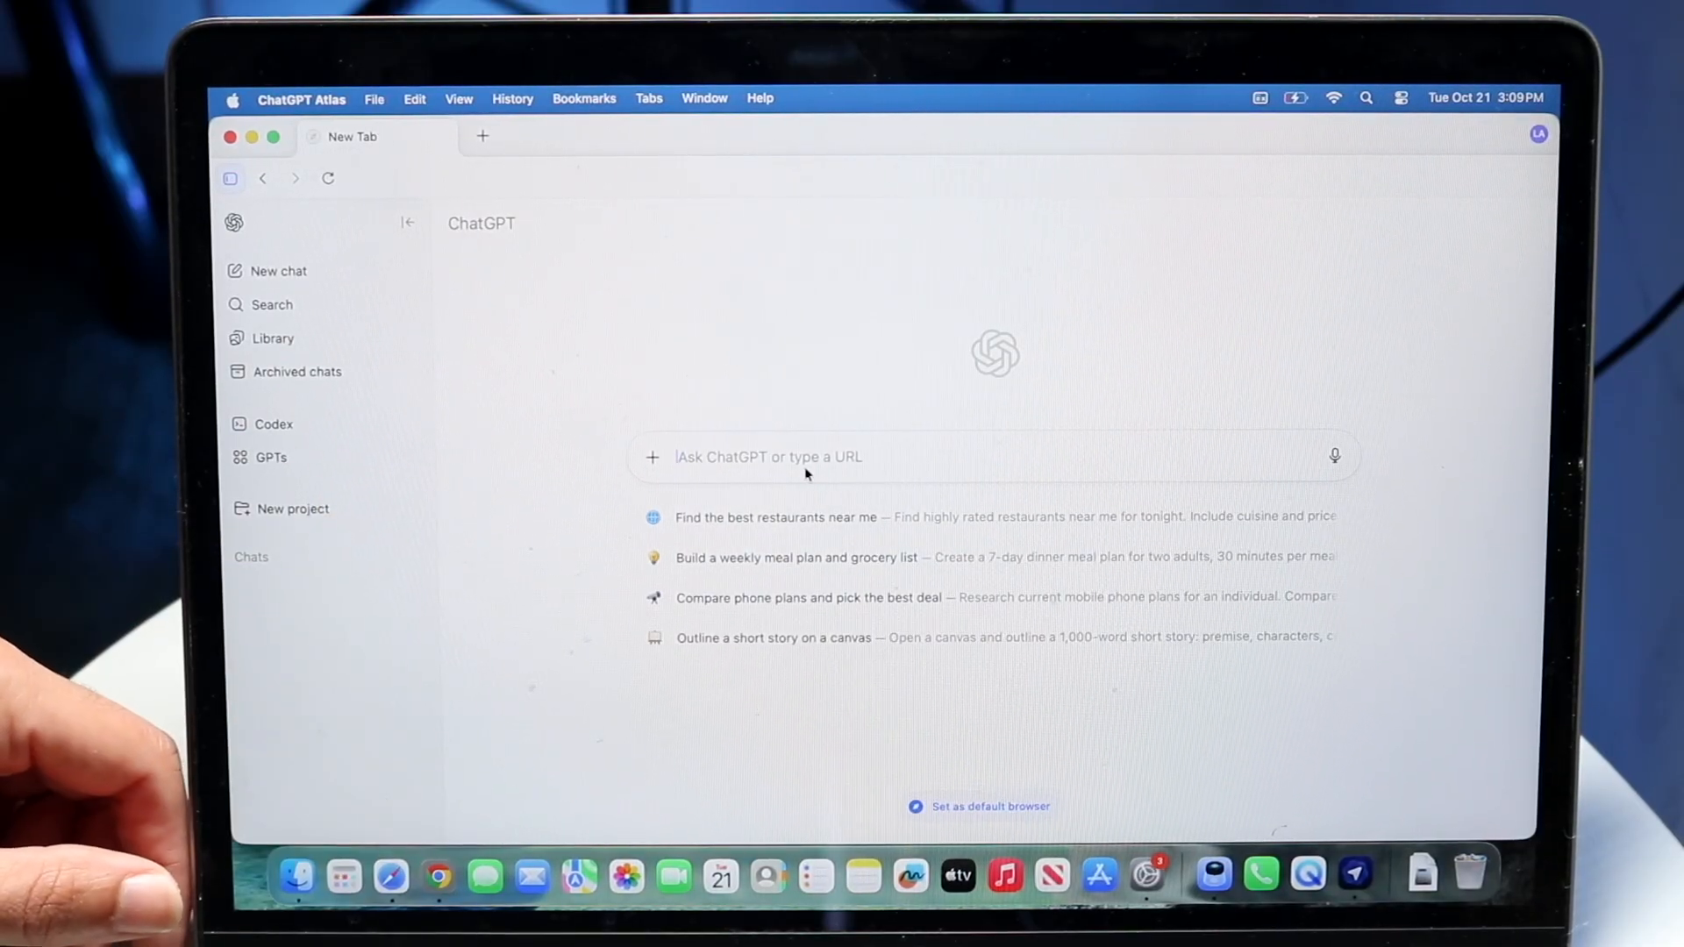
pyautogui.write('google.com')
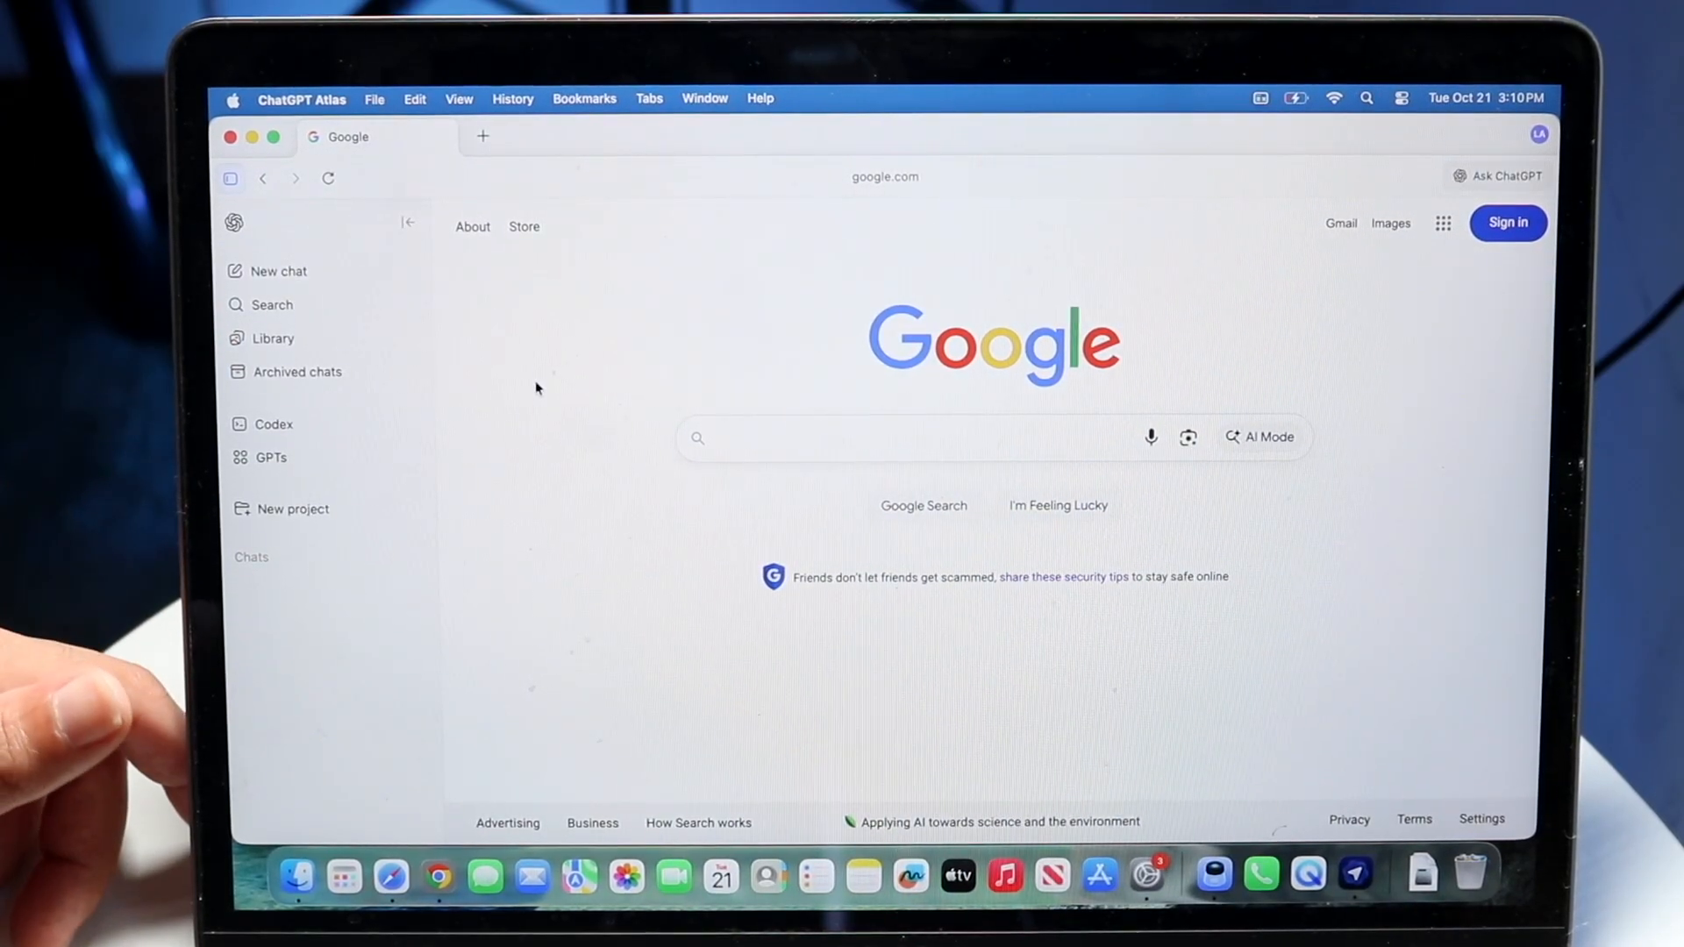
pyautogui.moveTo(806, 470)
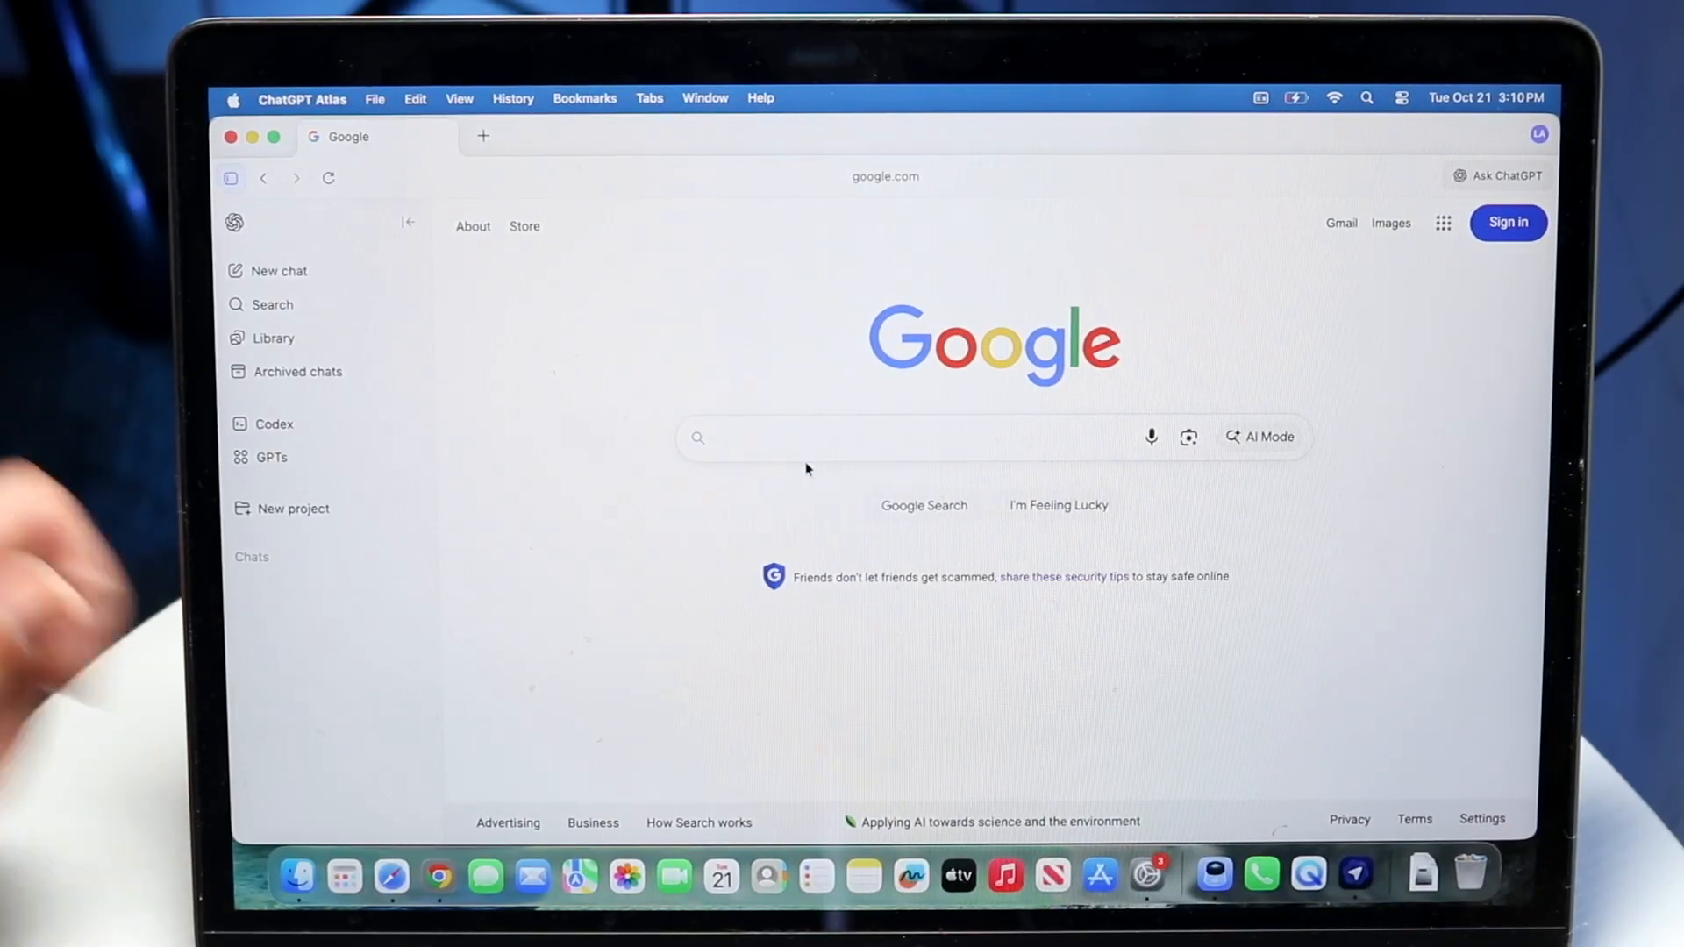
# Search Google for chatgpt and open OpenAI's Introducing ChatGPT result
pyautogui.write('ch')
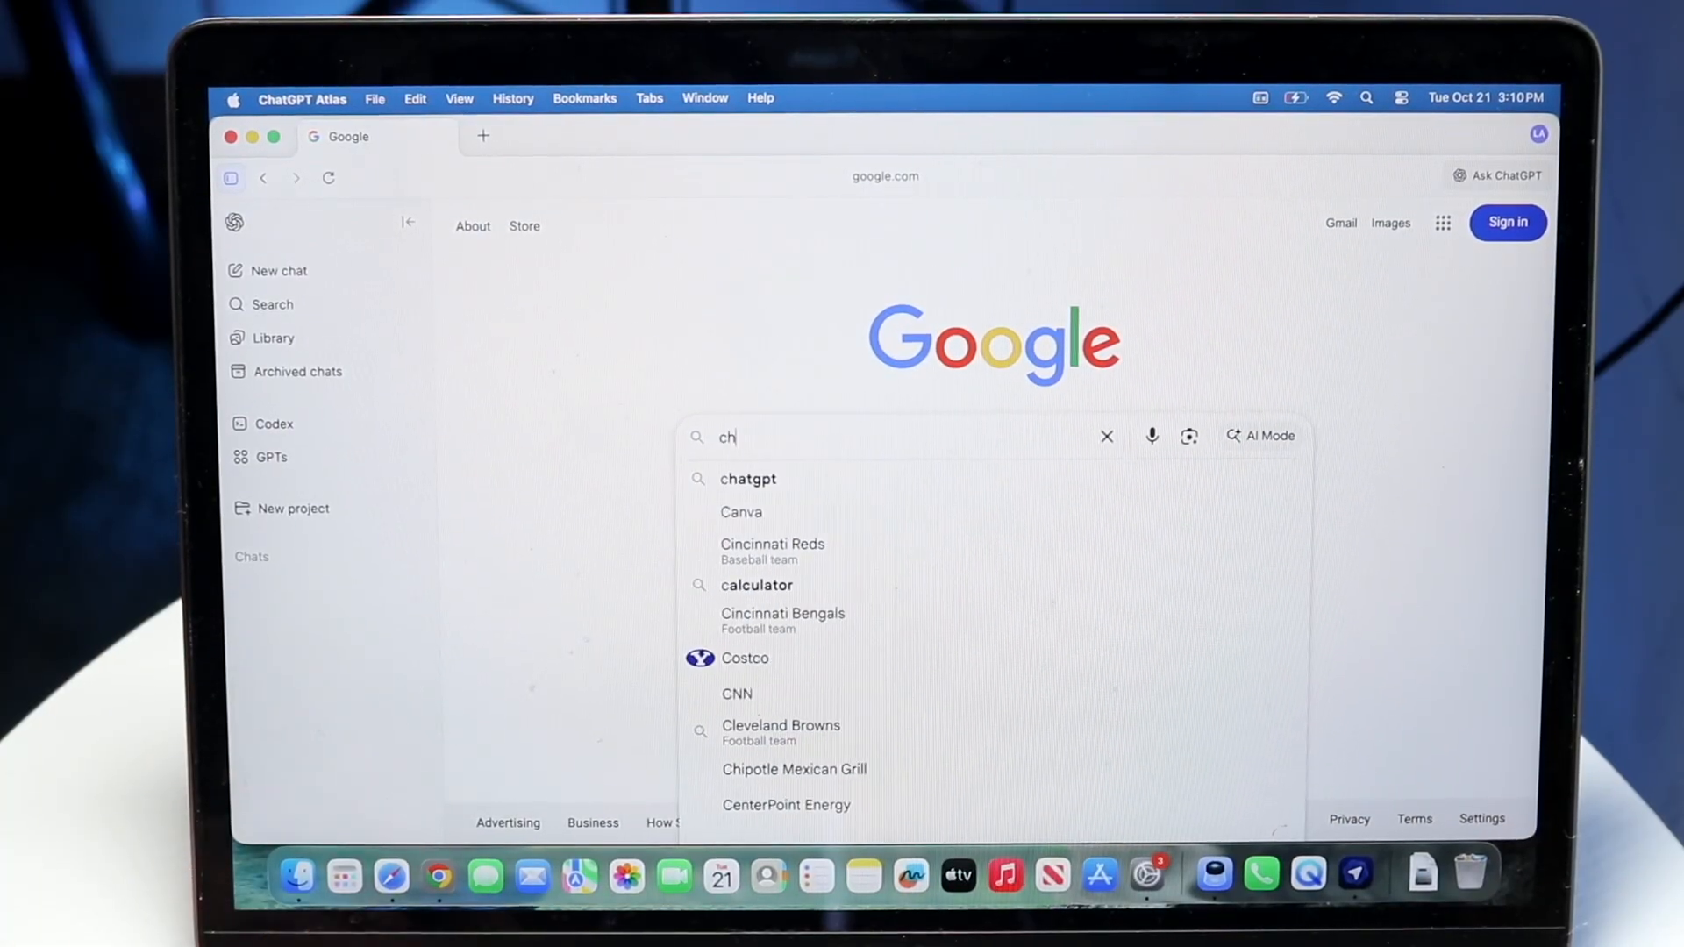
pyautogui.click(748, 477)
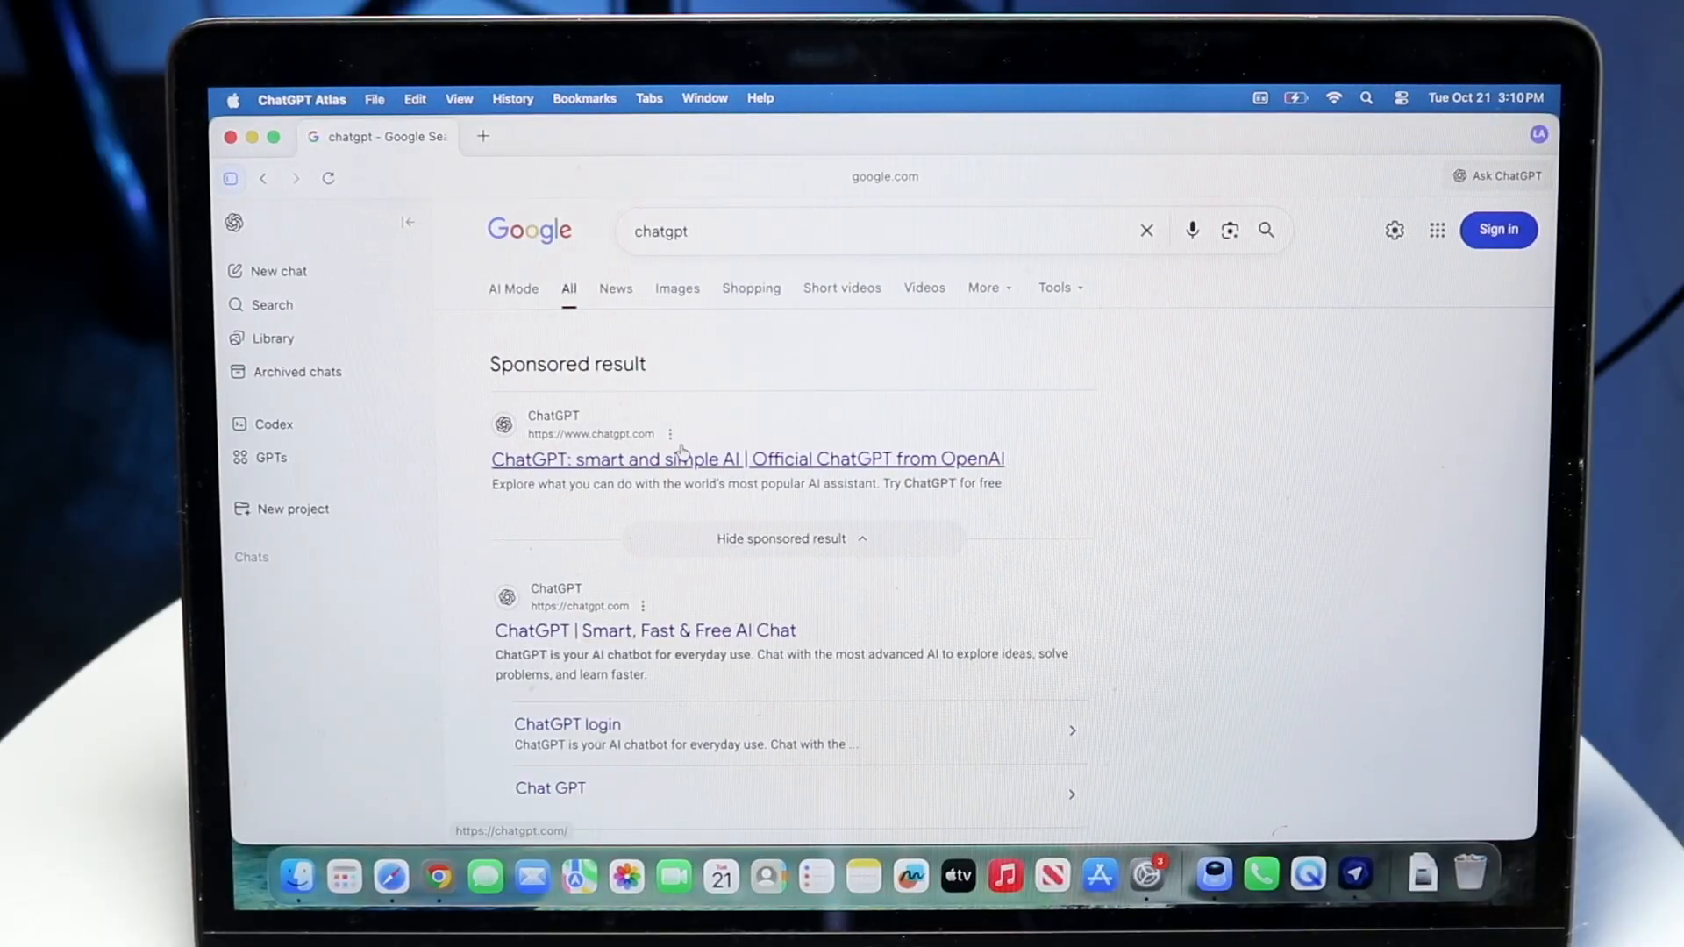
pyautogui.click(644, 630)
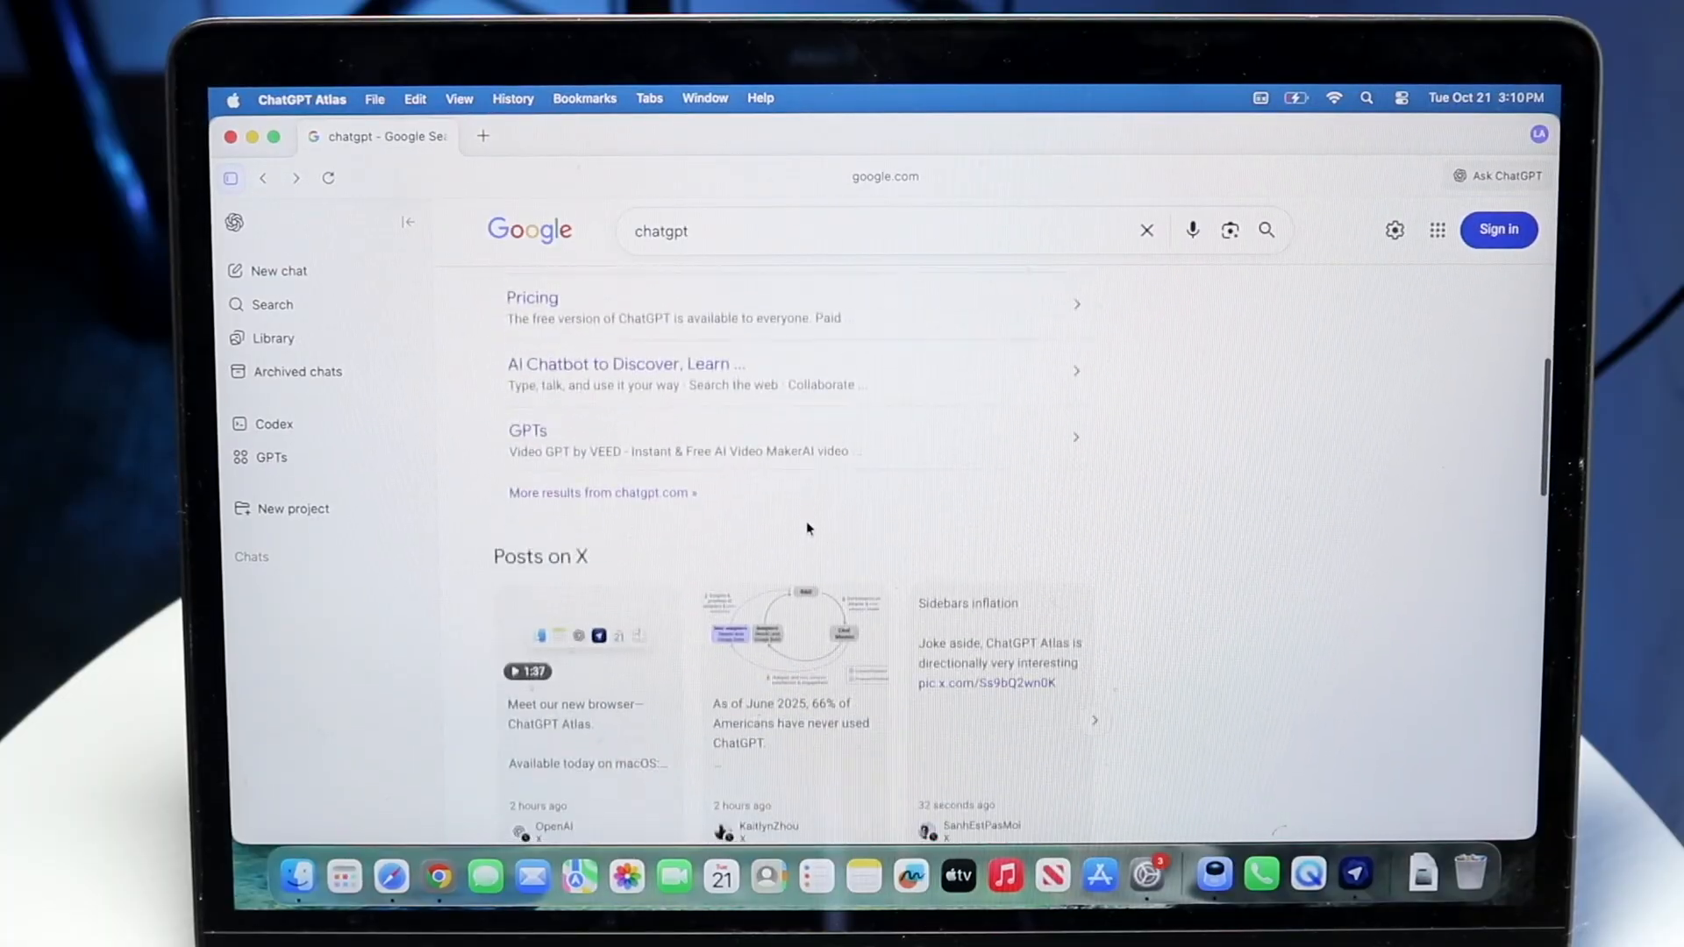
pyautogui.scroll(-3)
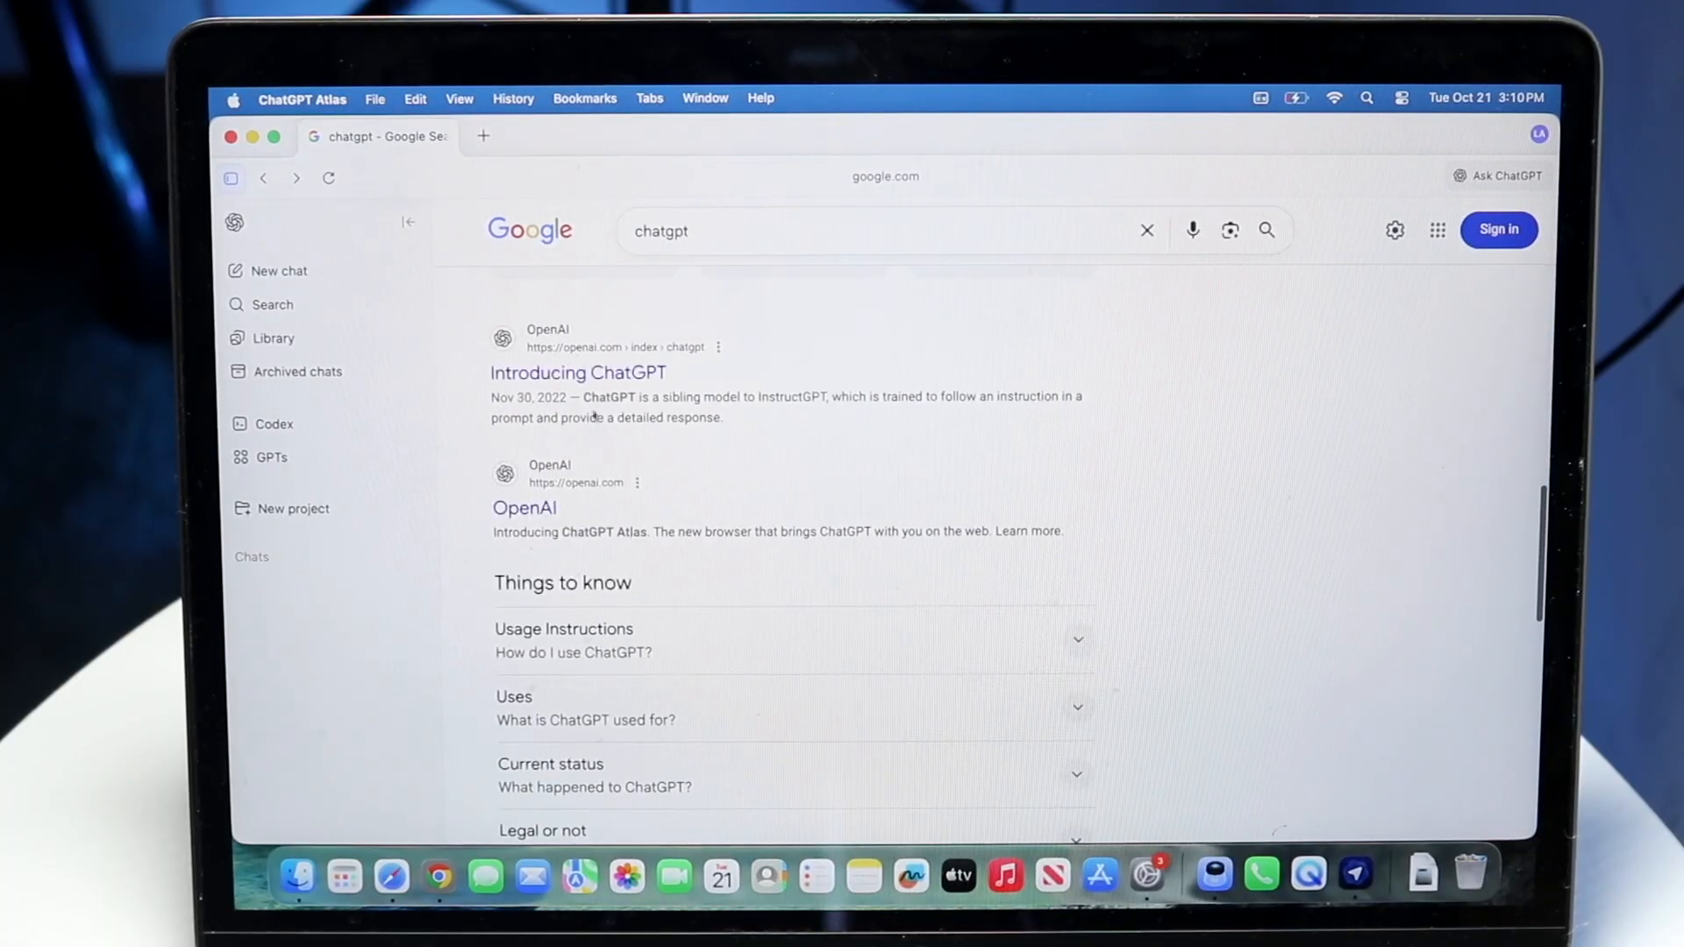
pyautogui.click(577, 372)
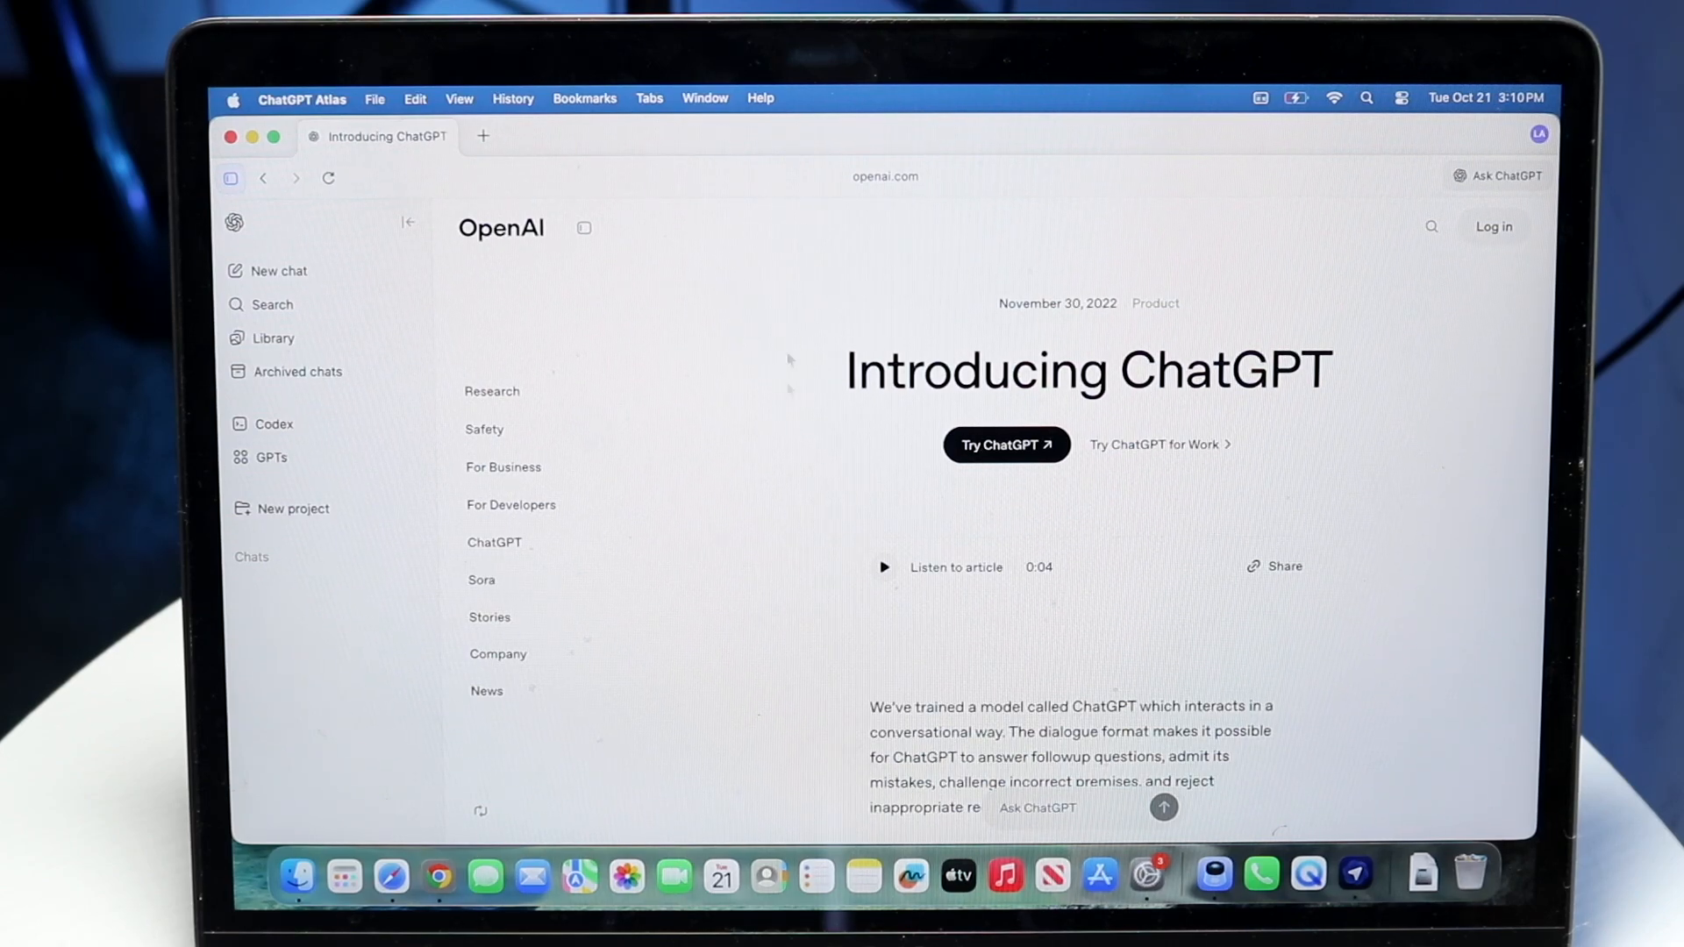
pyautogui.moveTo(1249, 424)
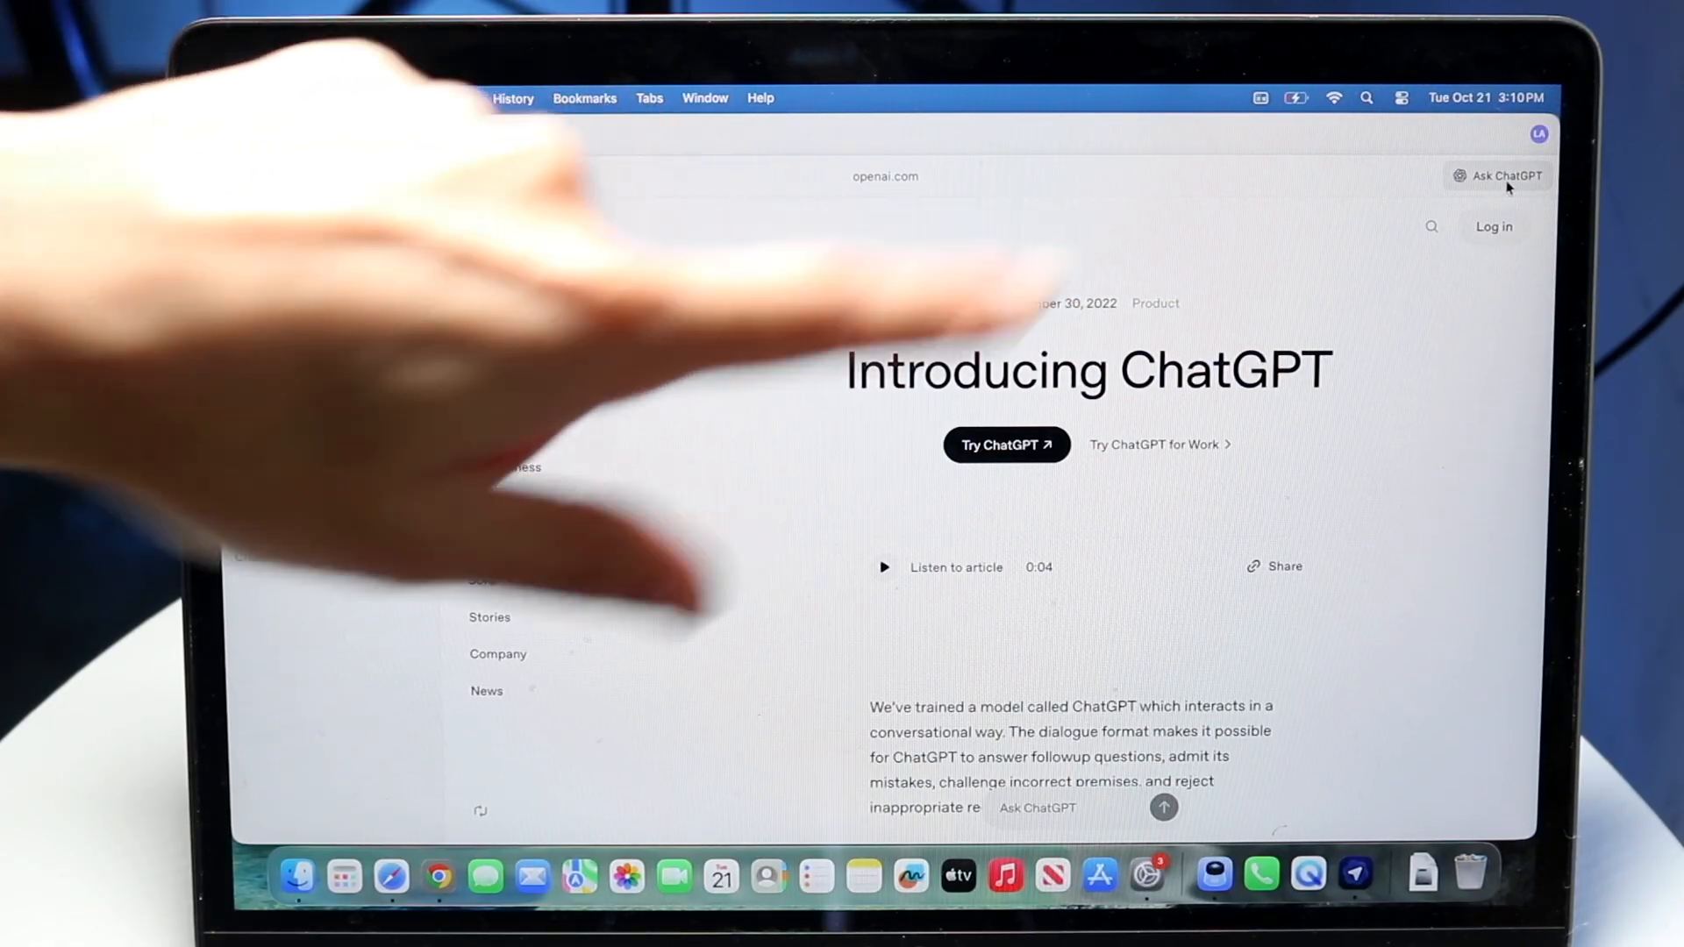
# Ask the page assistant 'what's this website about', read its summary, then close the side chat
pyautogui.click(1503, 175)
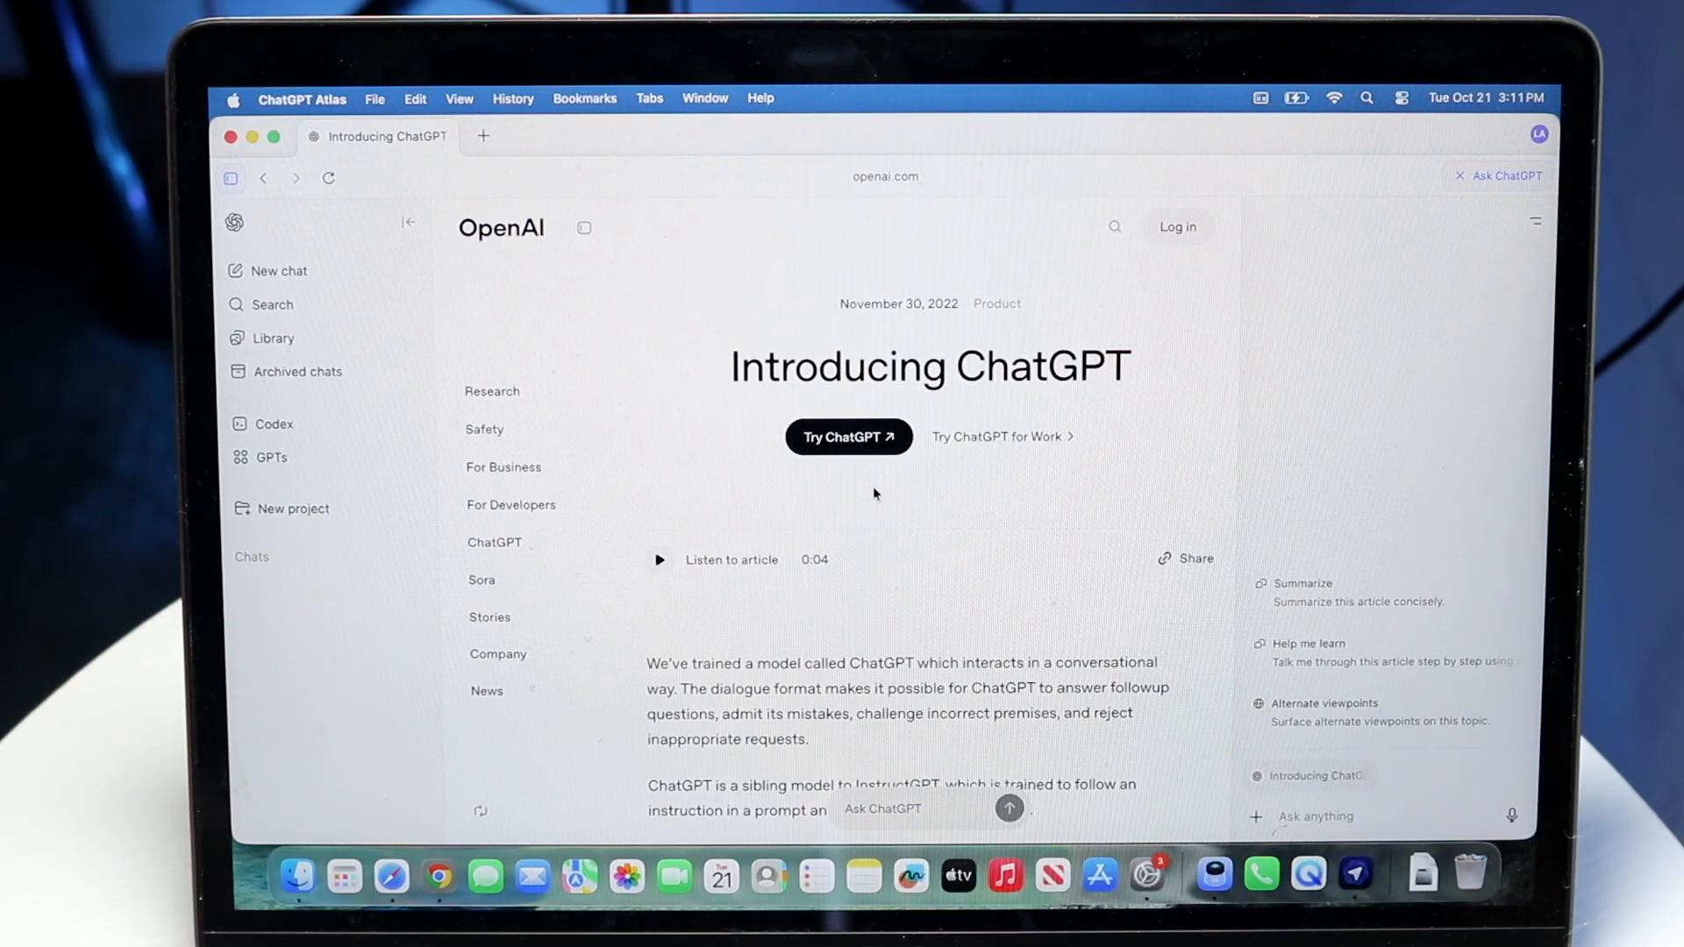
pyautogui.write('whqtst')
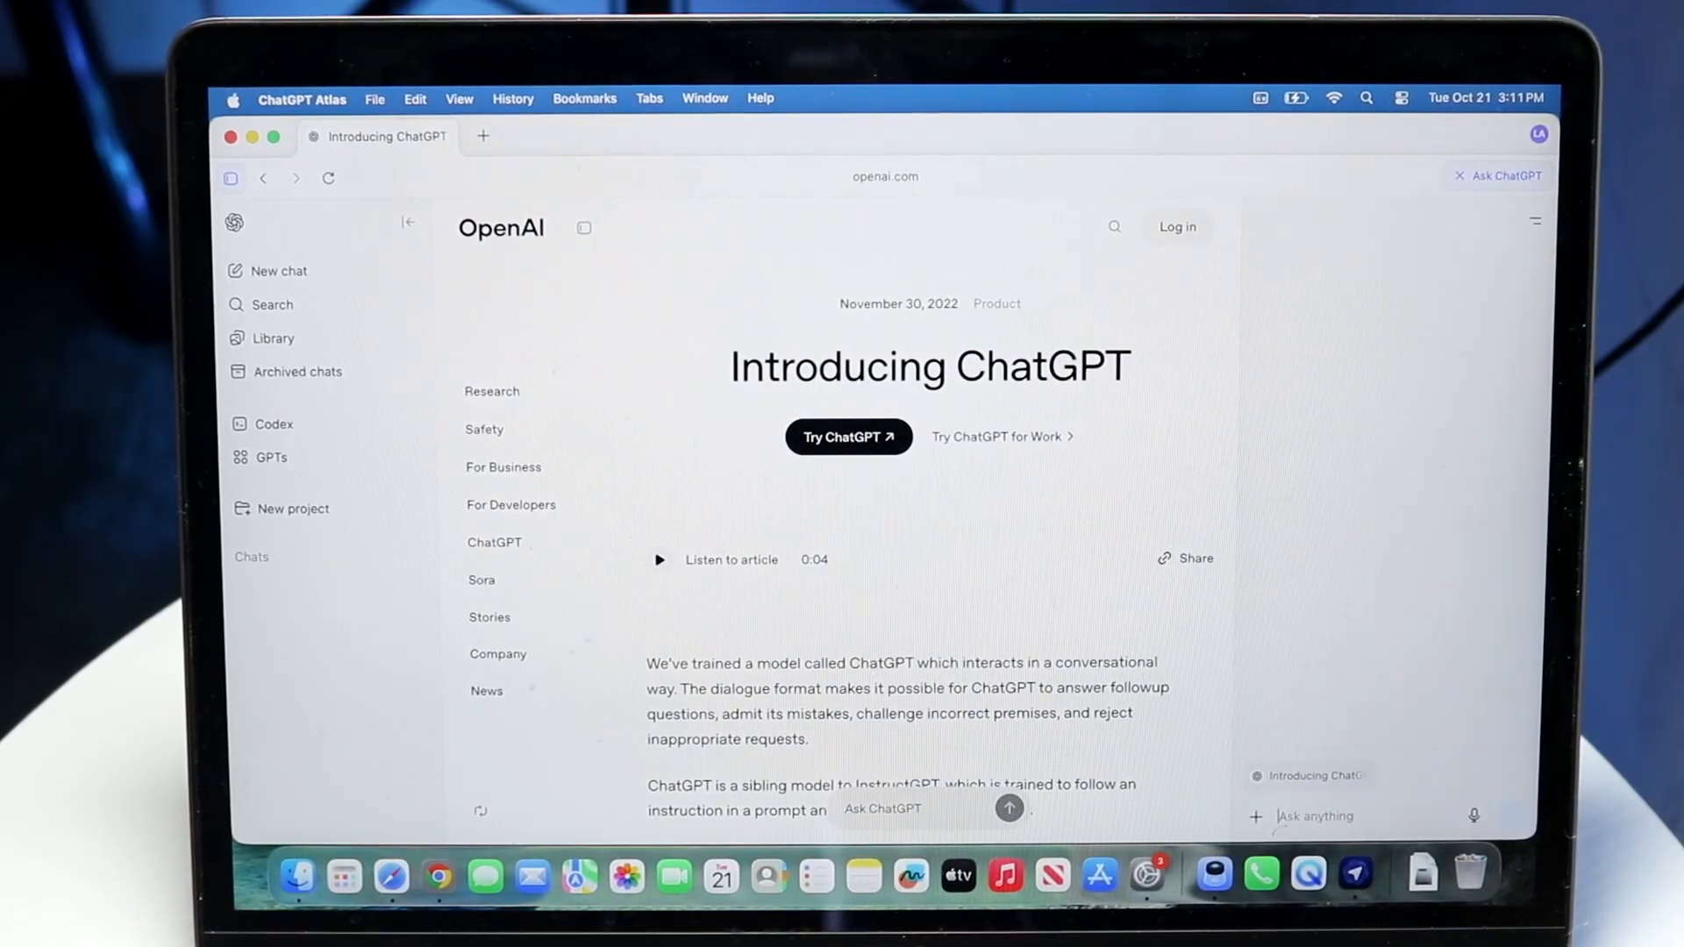
pyautogui.write('whqtsthis website aboyt')
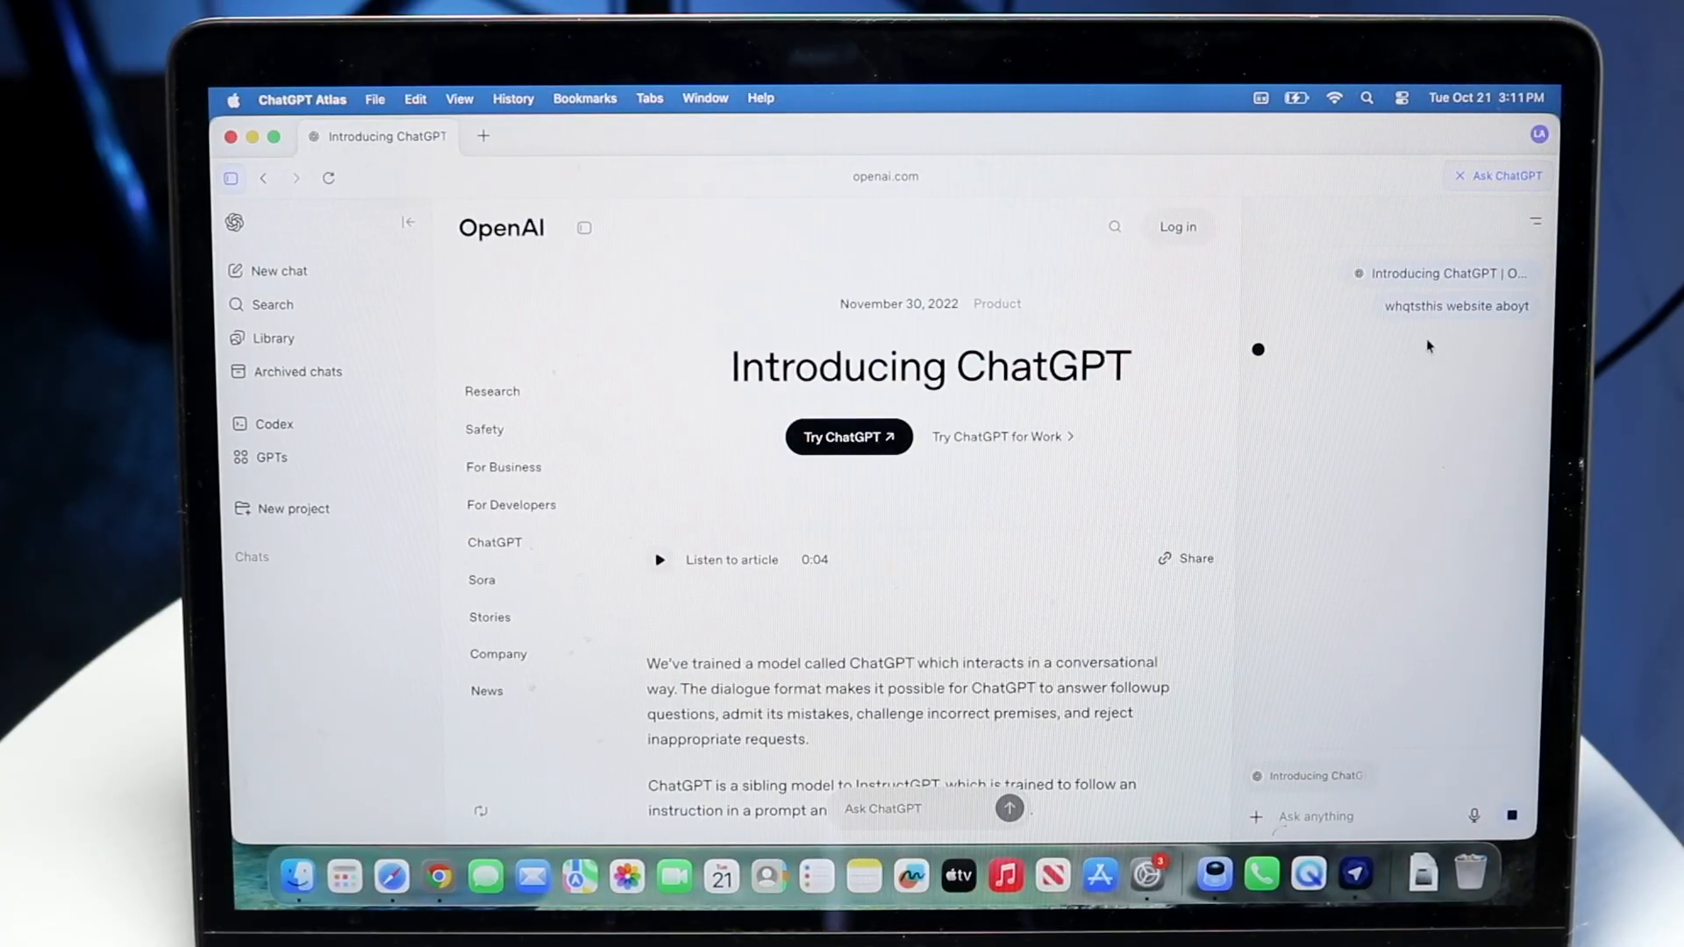
pyautogui.moveTo(1457, 425)
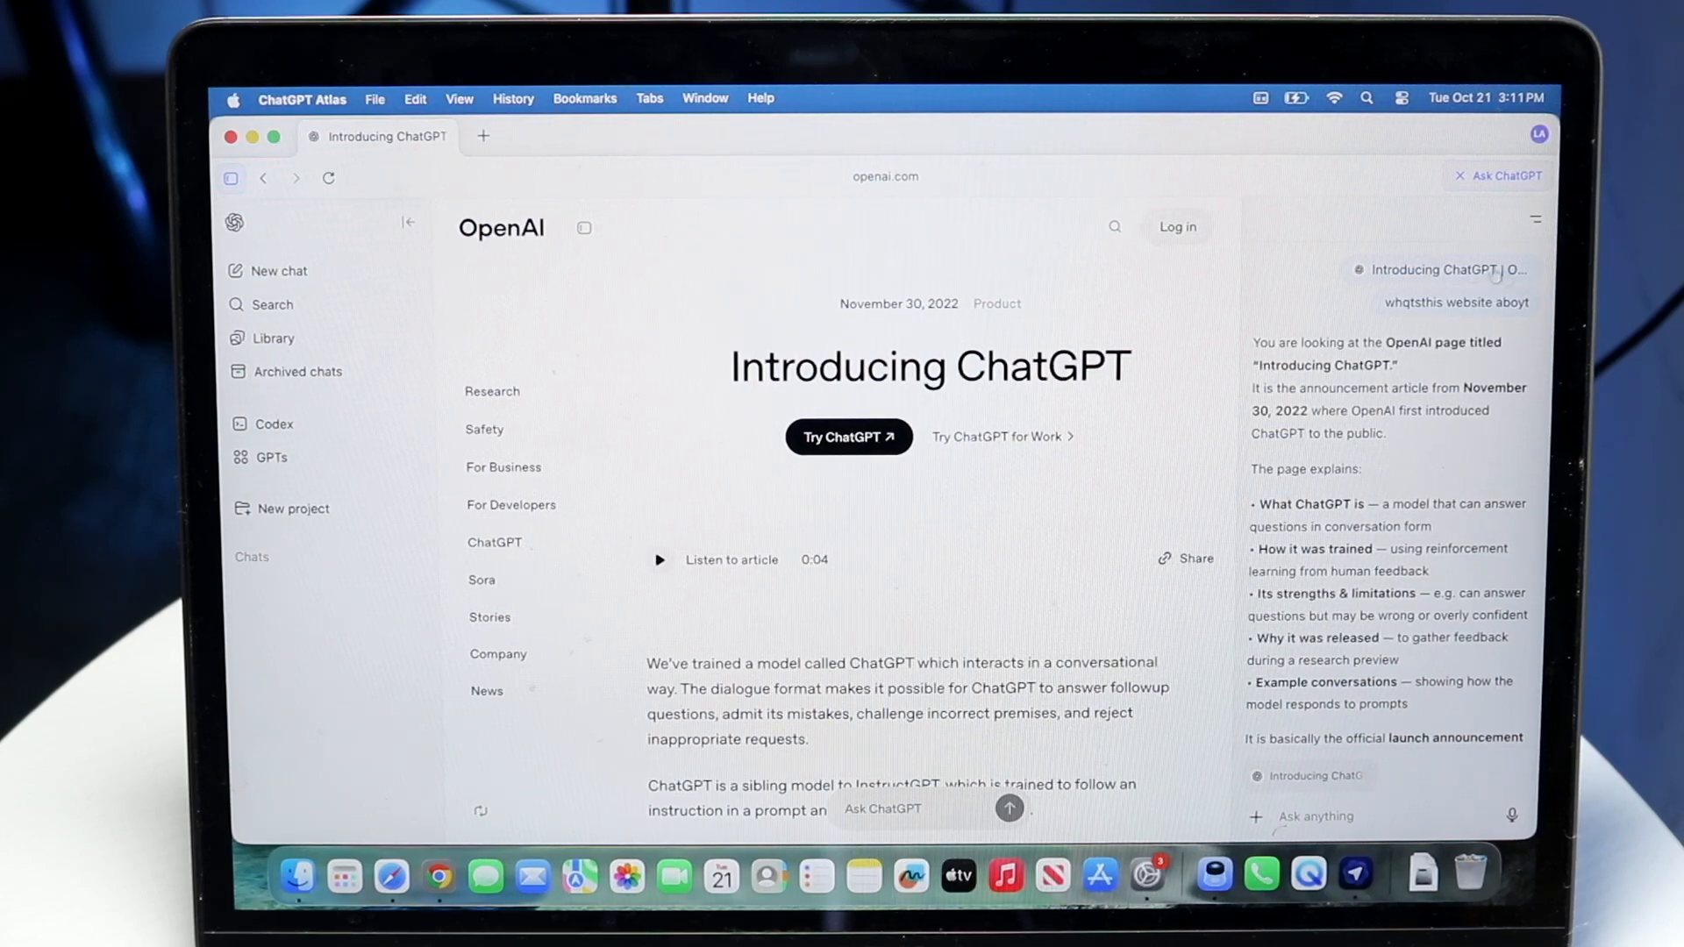
pyautogui.moveTo(1535, 222)
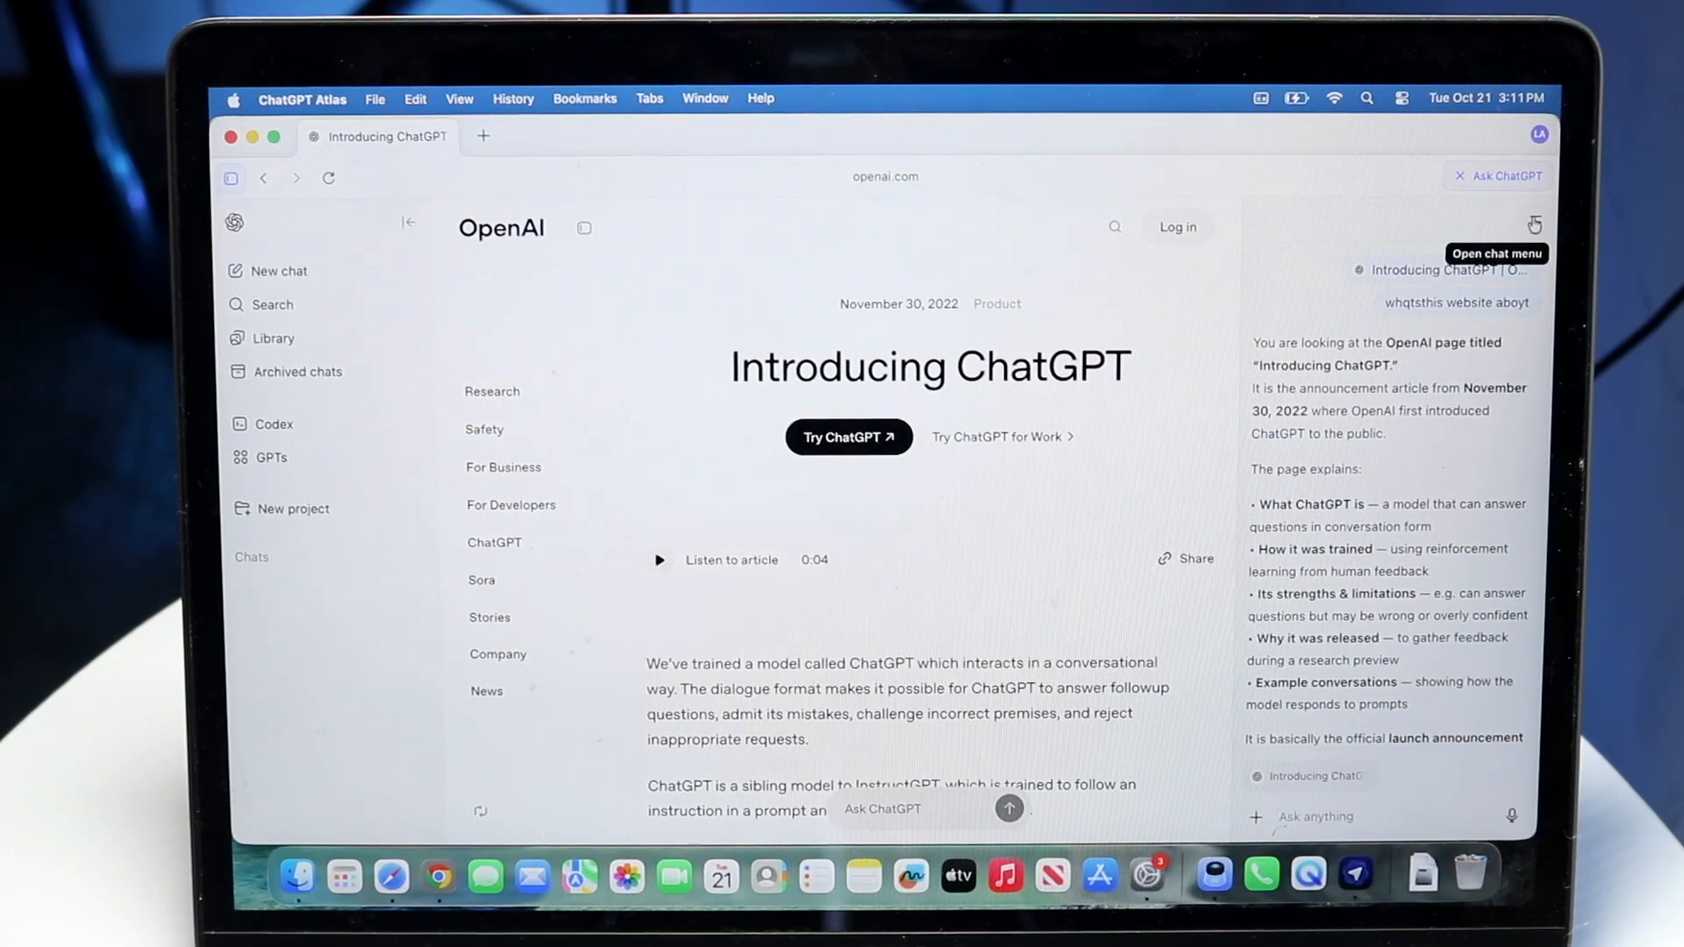
pyautogui.click(1535, 223)
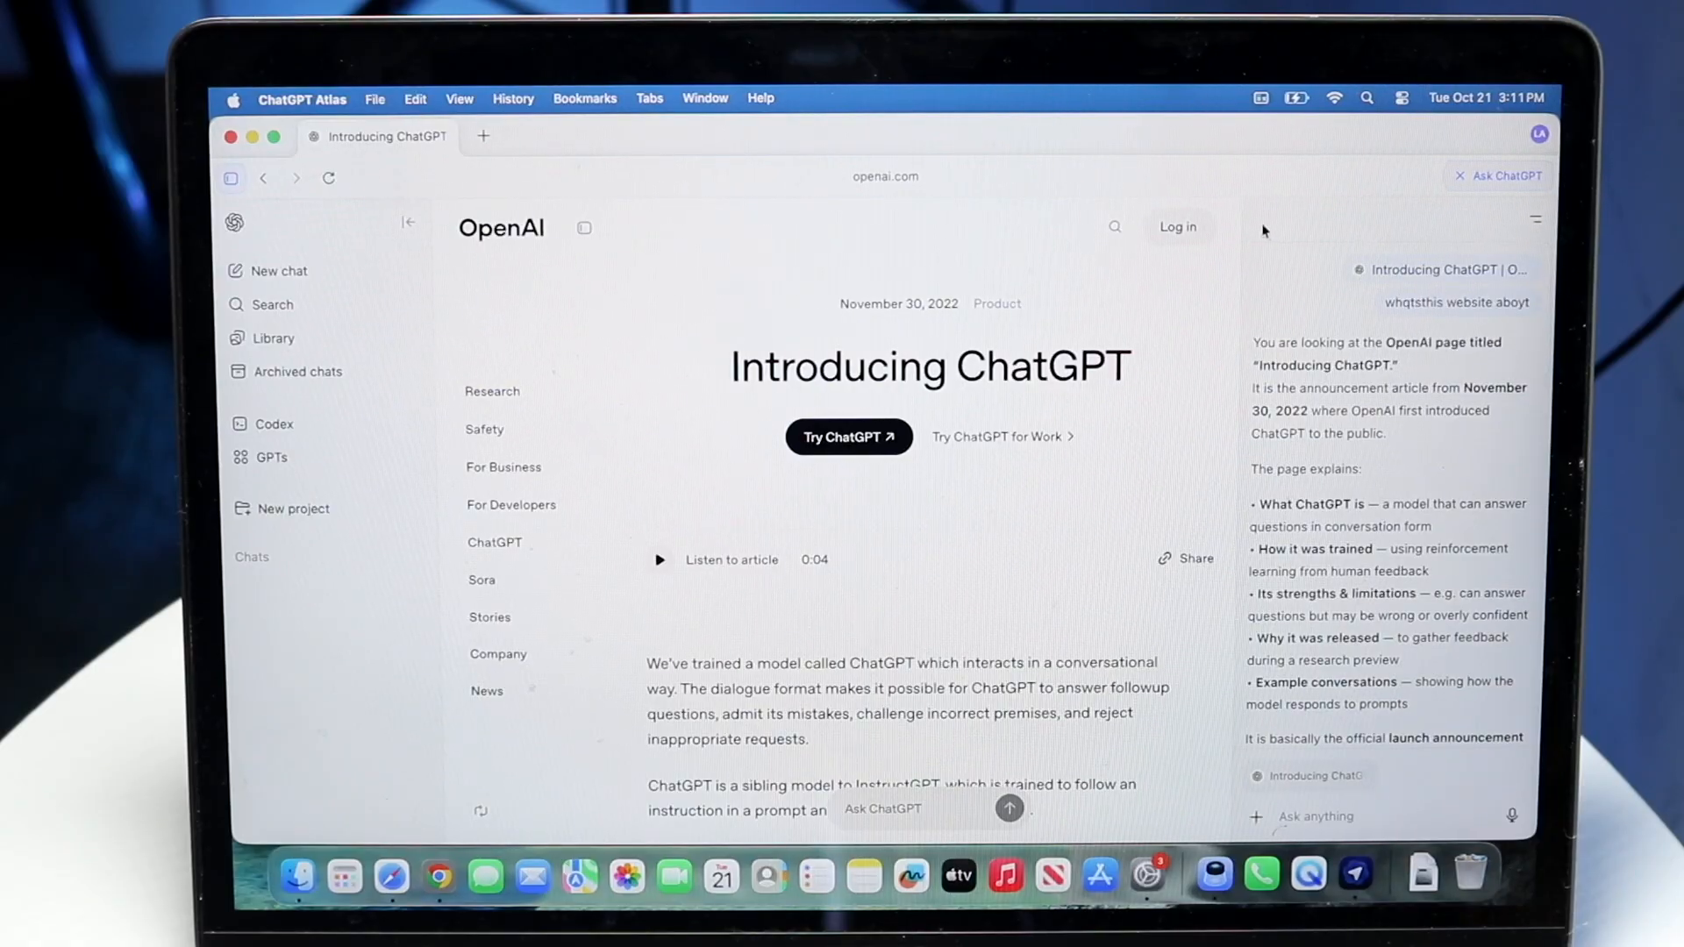
pyautogui.click(1461, 176)
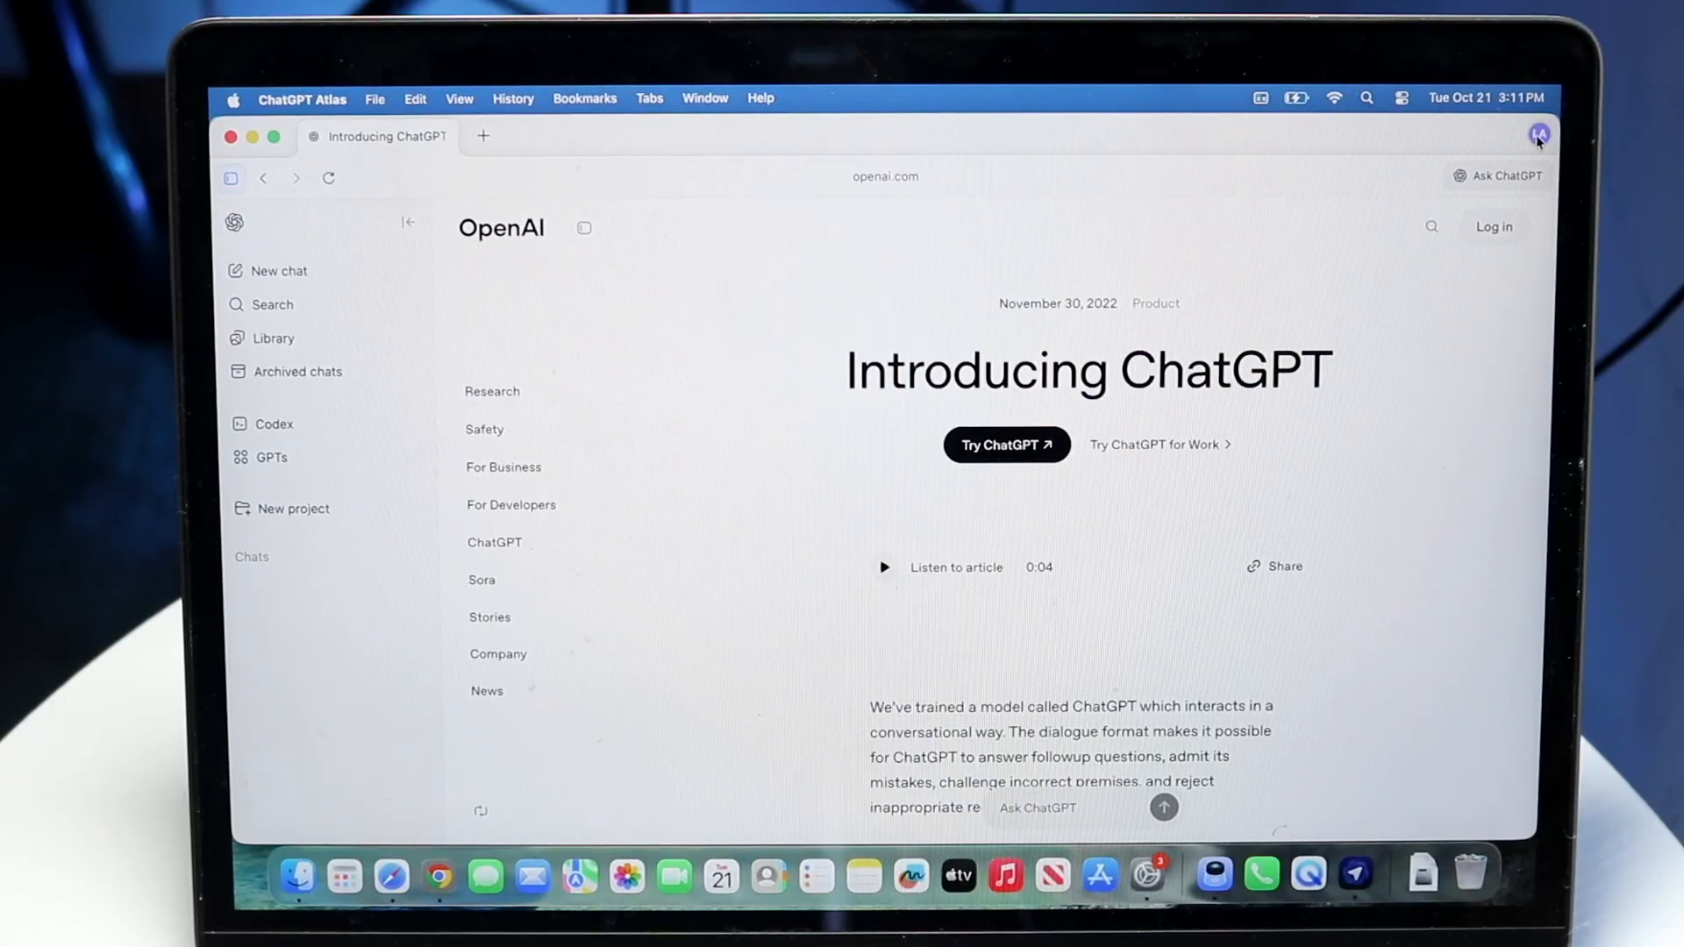
pyautogui.click(1538, 133)
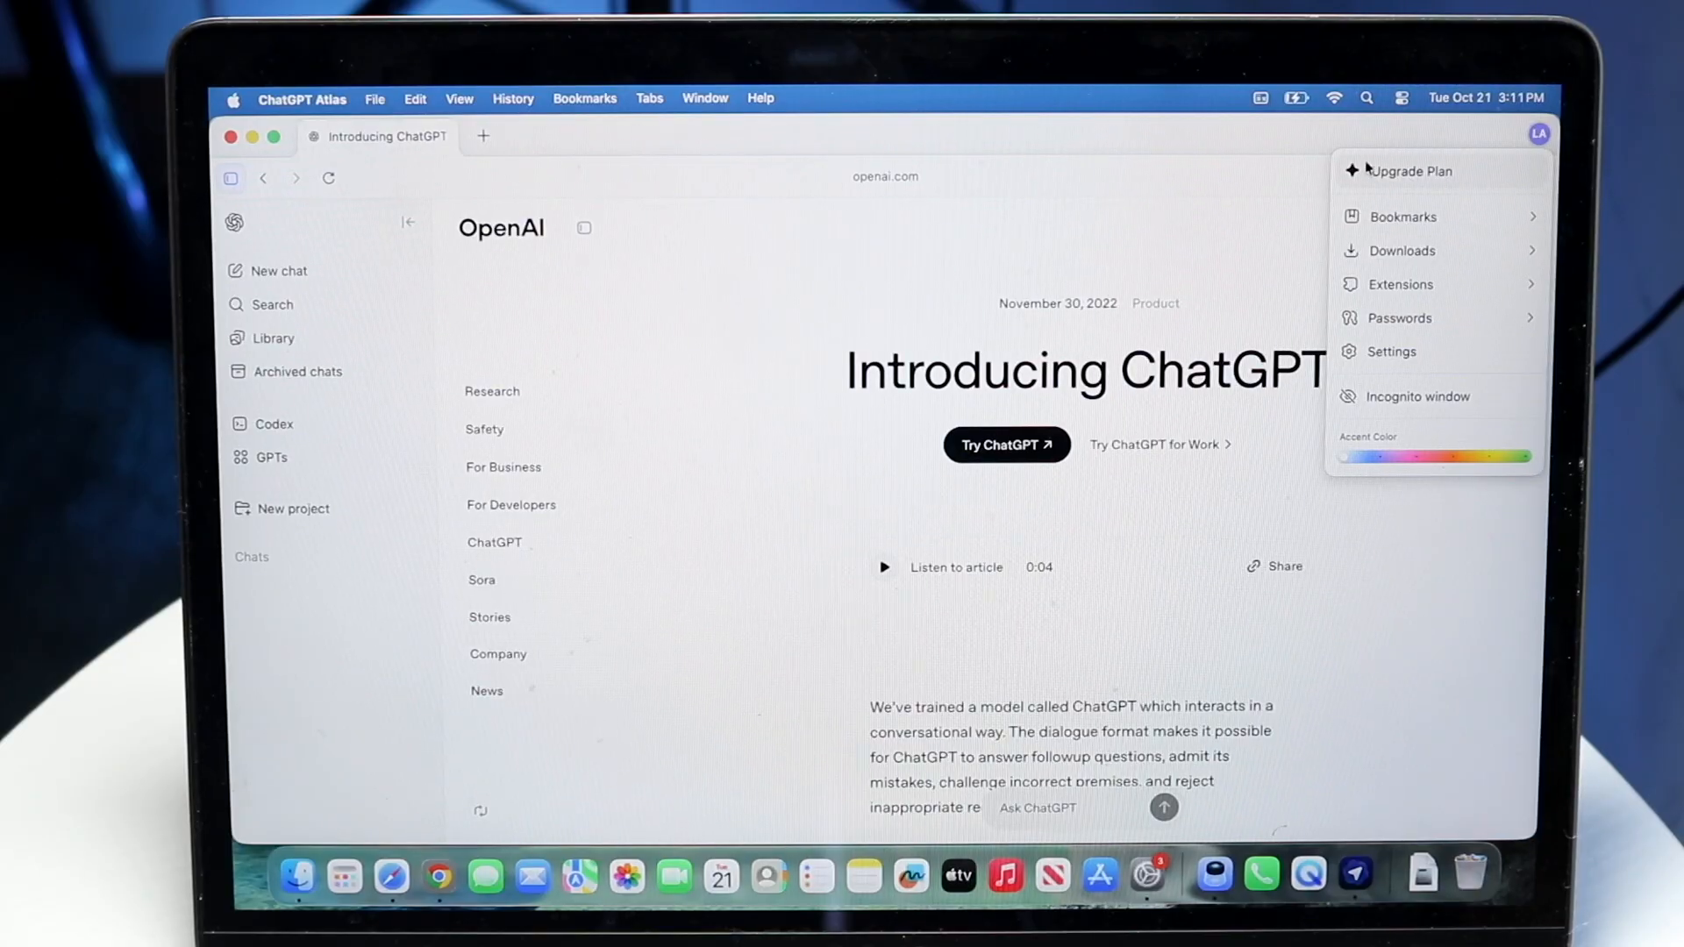
pyautogui.click(1403, 217)
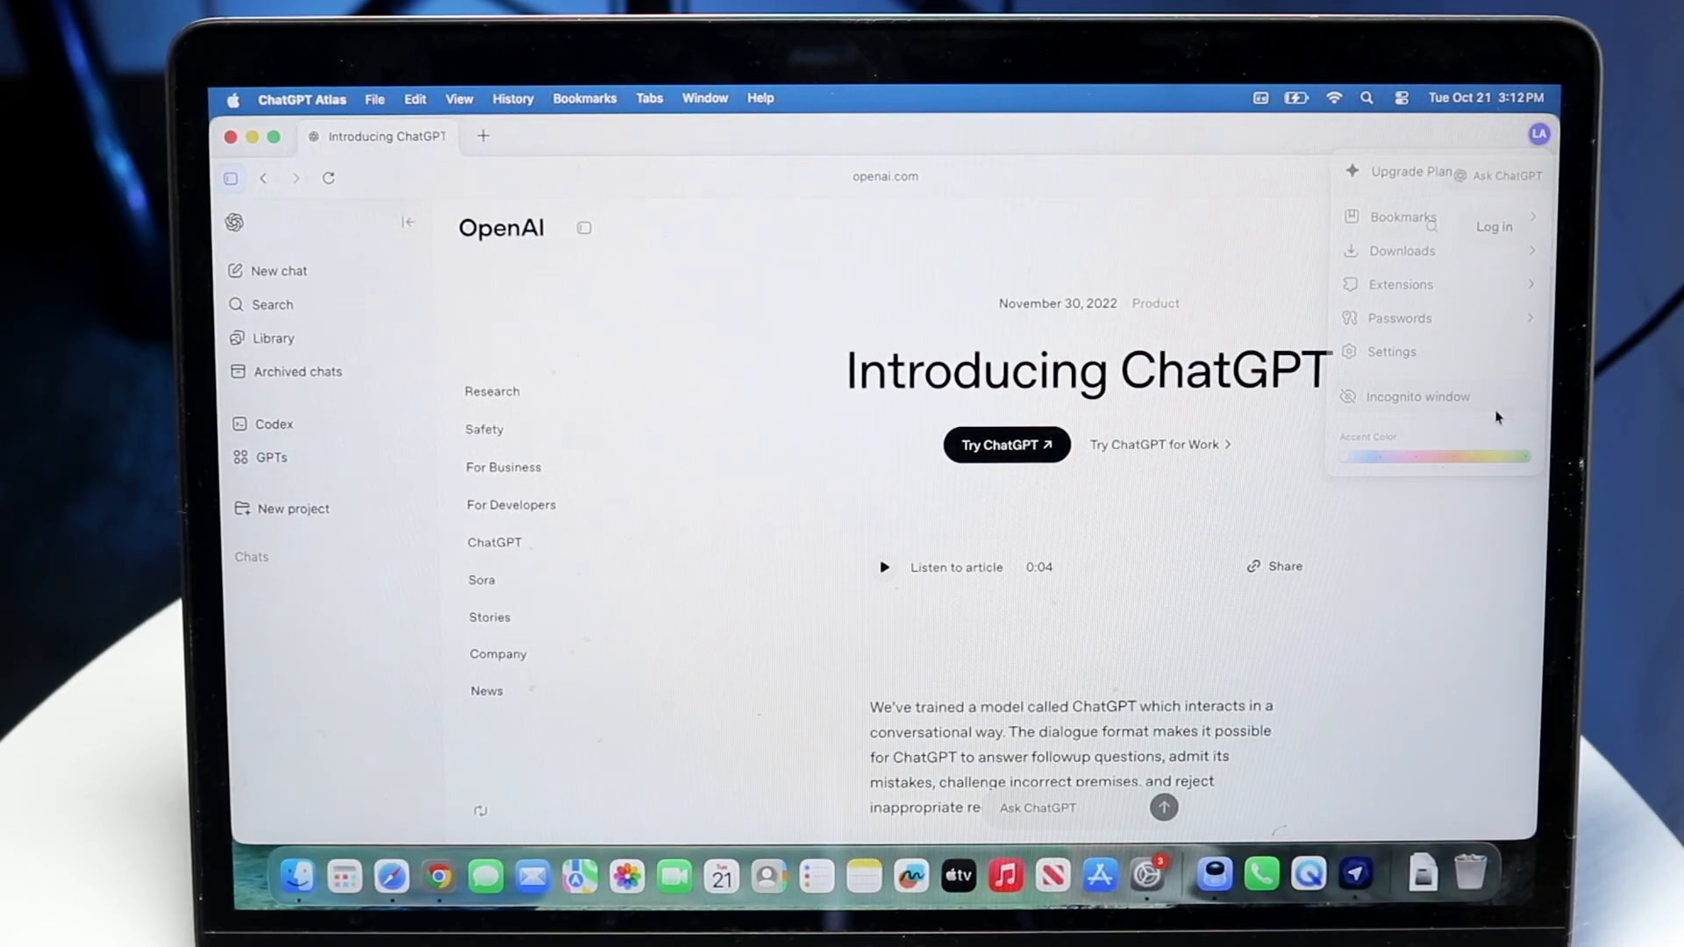
pyautogui.click(1417, 396)
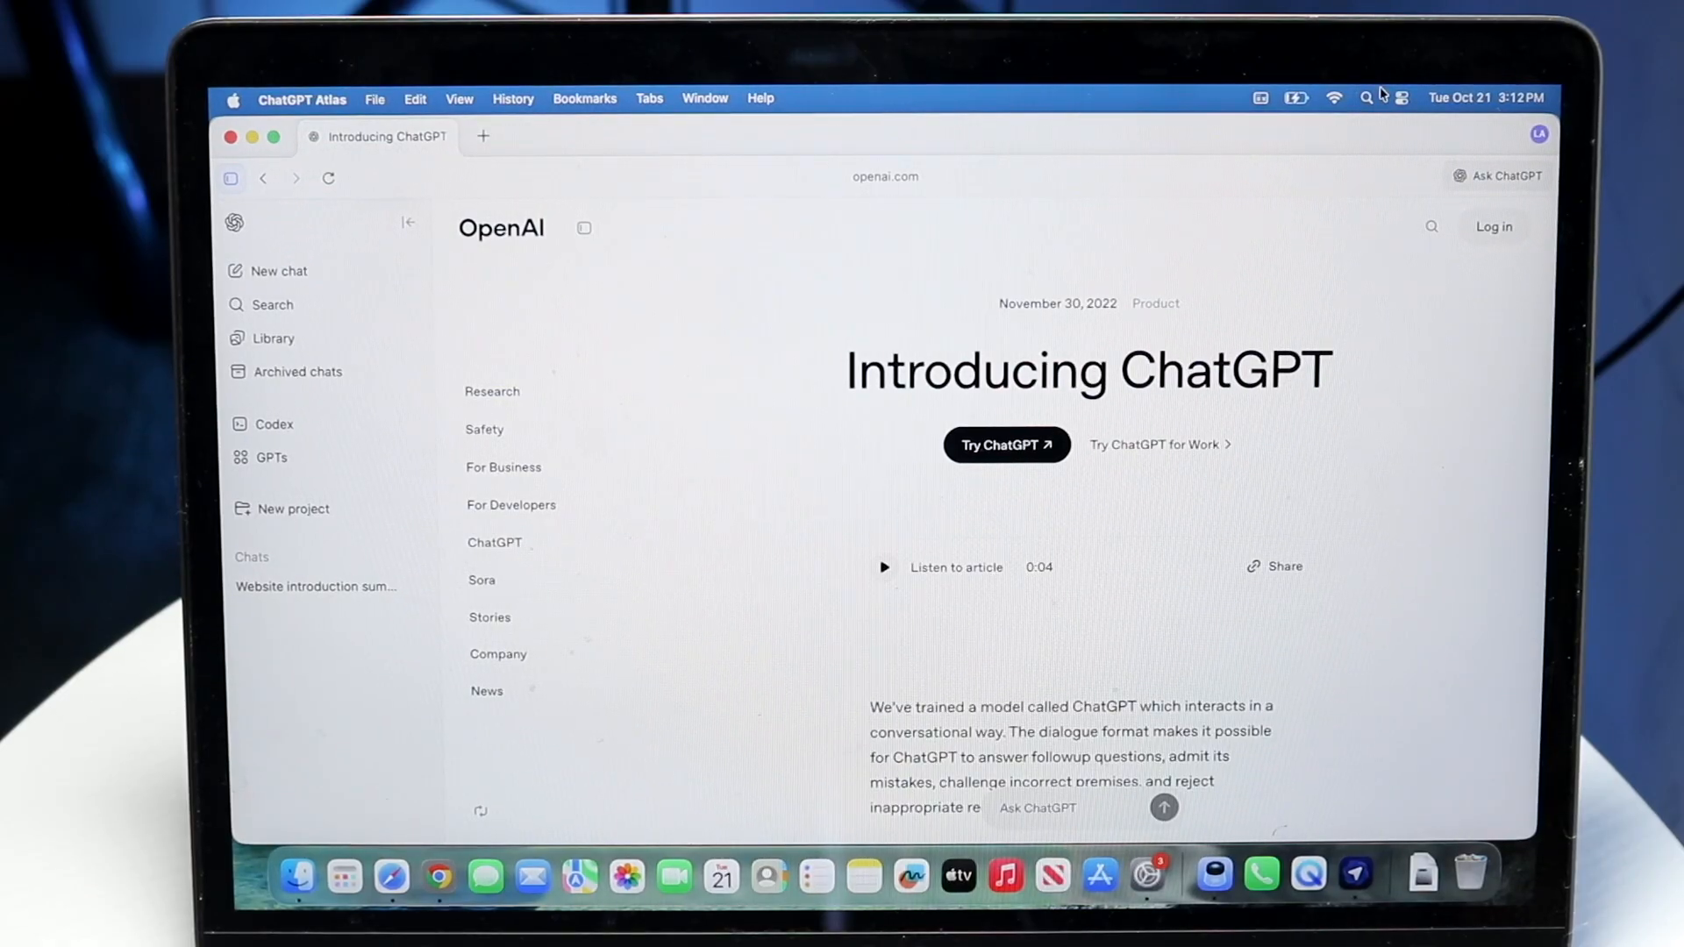
pyautogui.click(1538, 133)
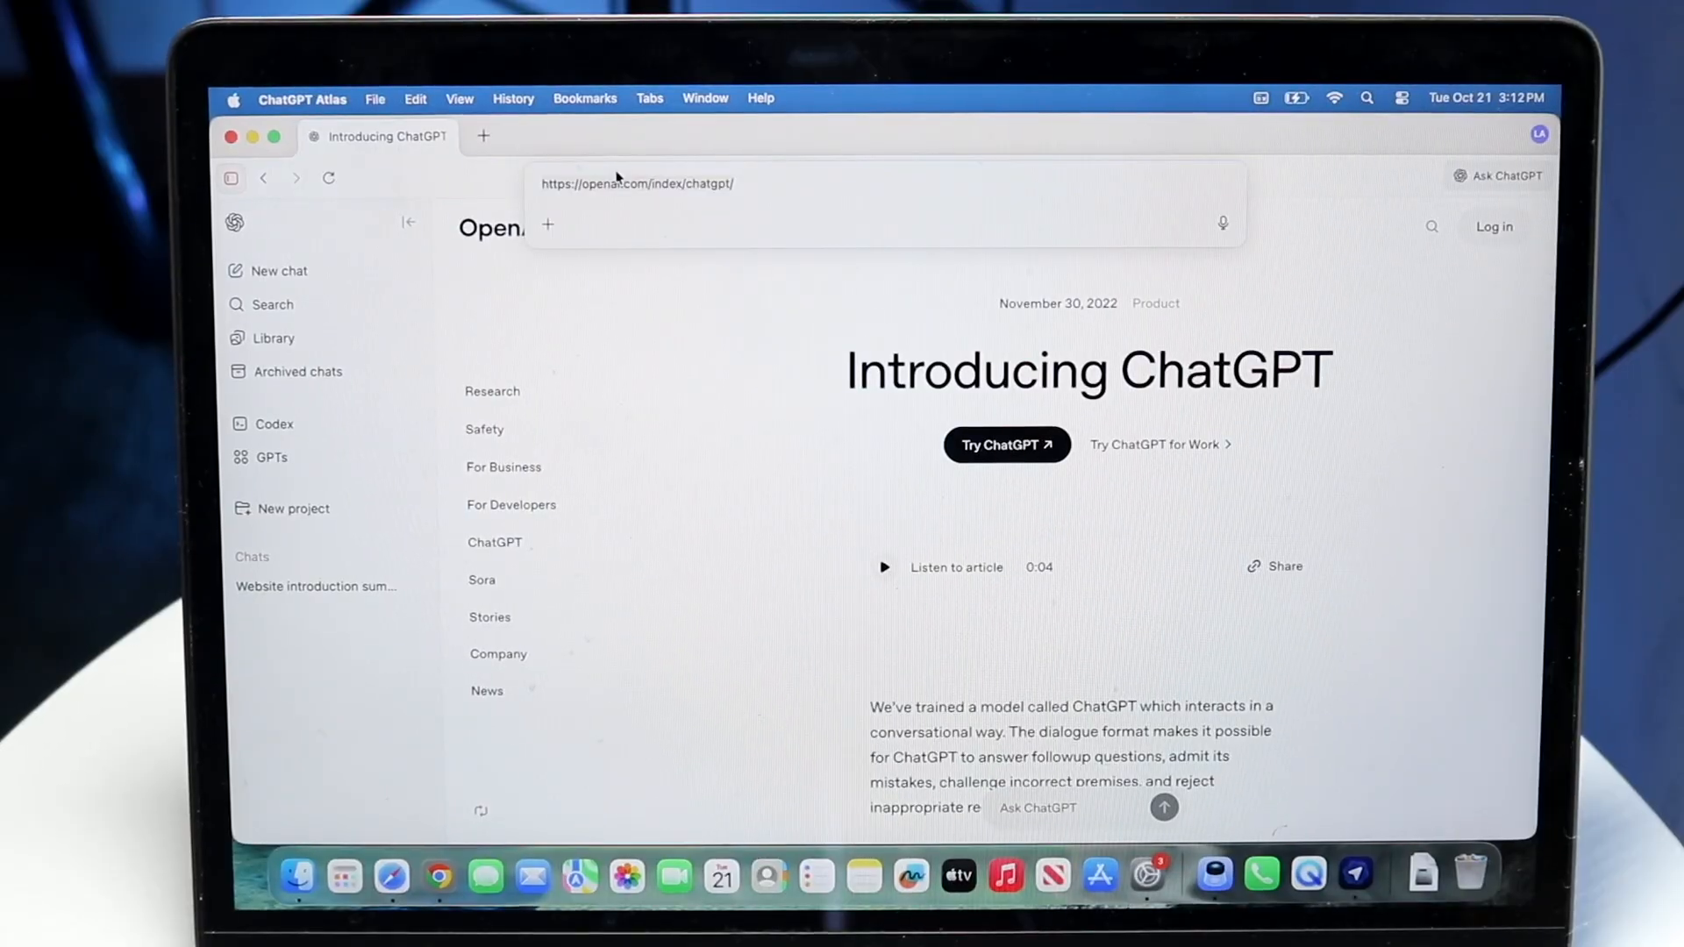
# Search 'atlas chatgpt' from the address bar, dismiss the tips dialog and view ChatGPT's overview
pyautogui.write('atla')
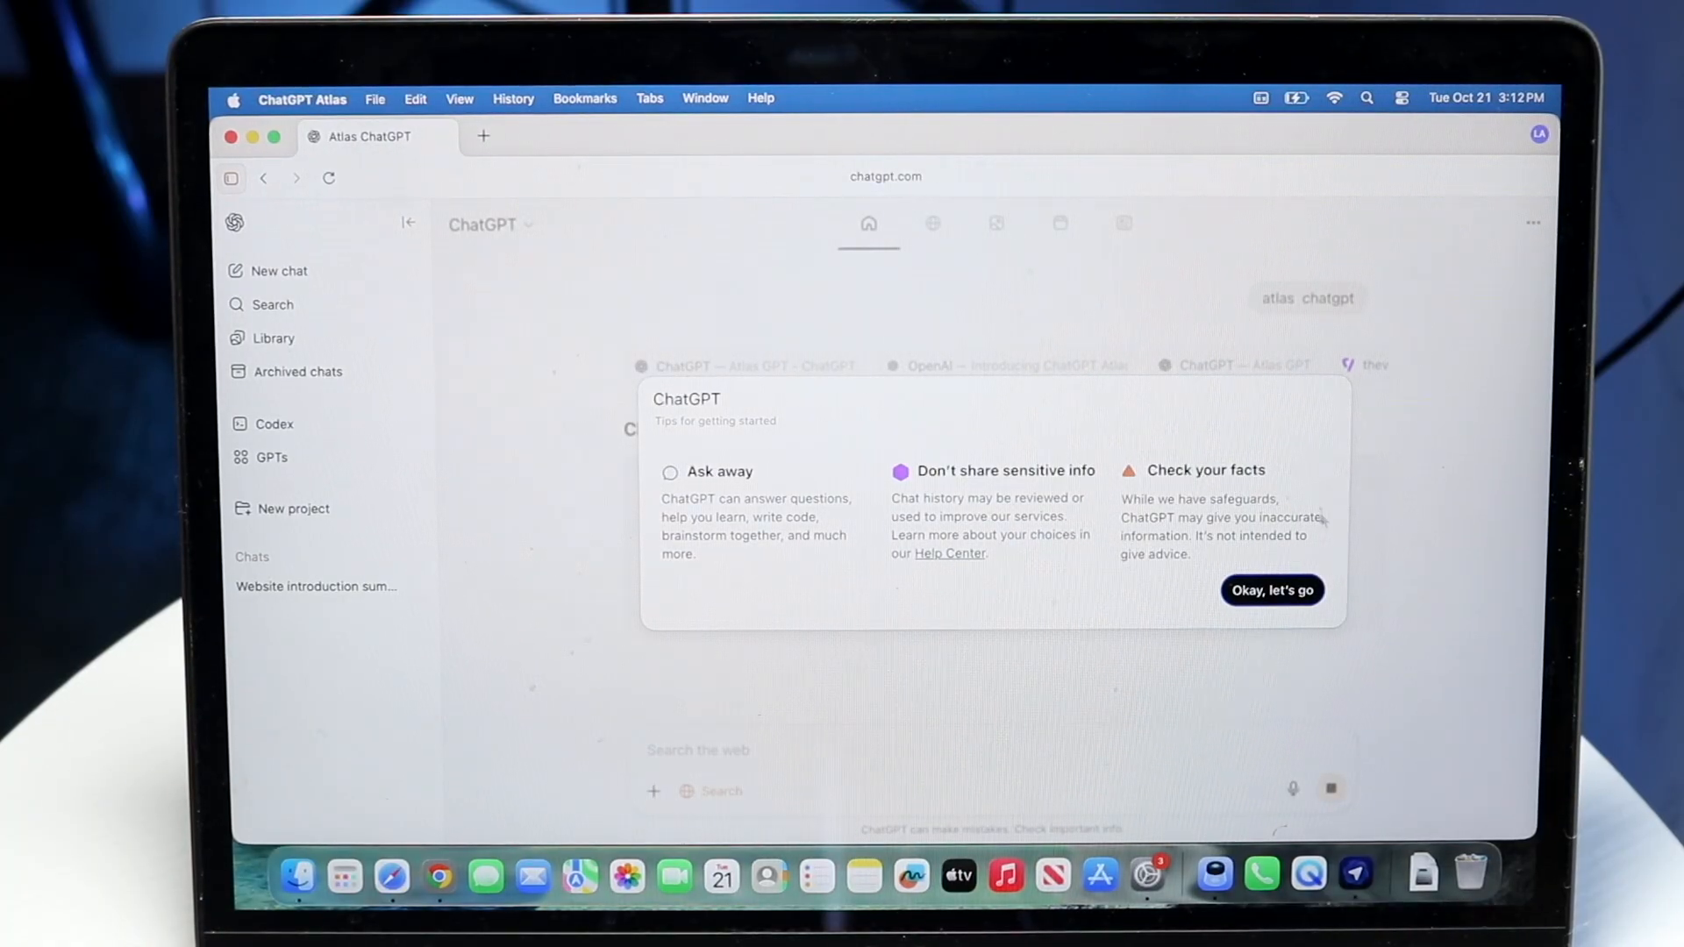
pyautogui.click(1271, 589)
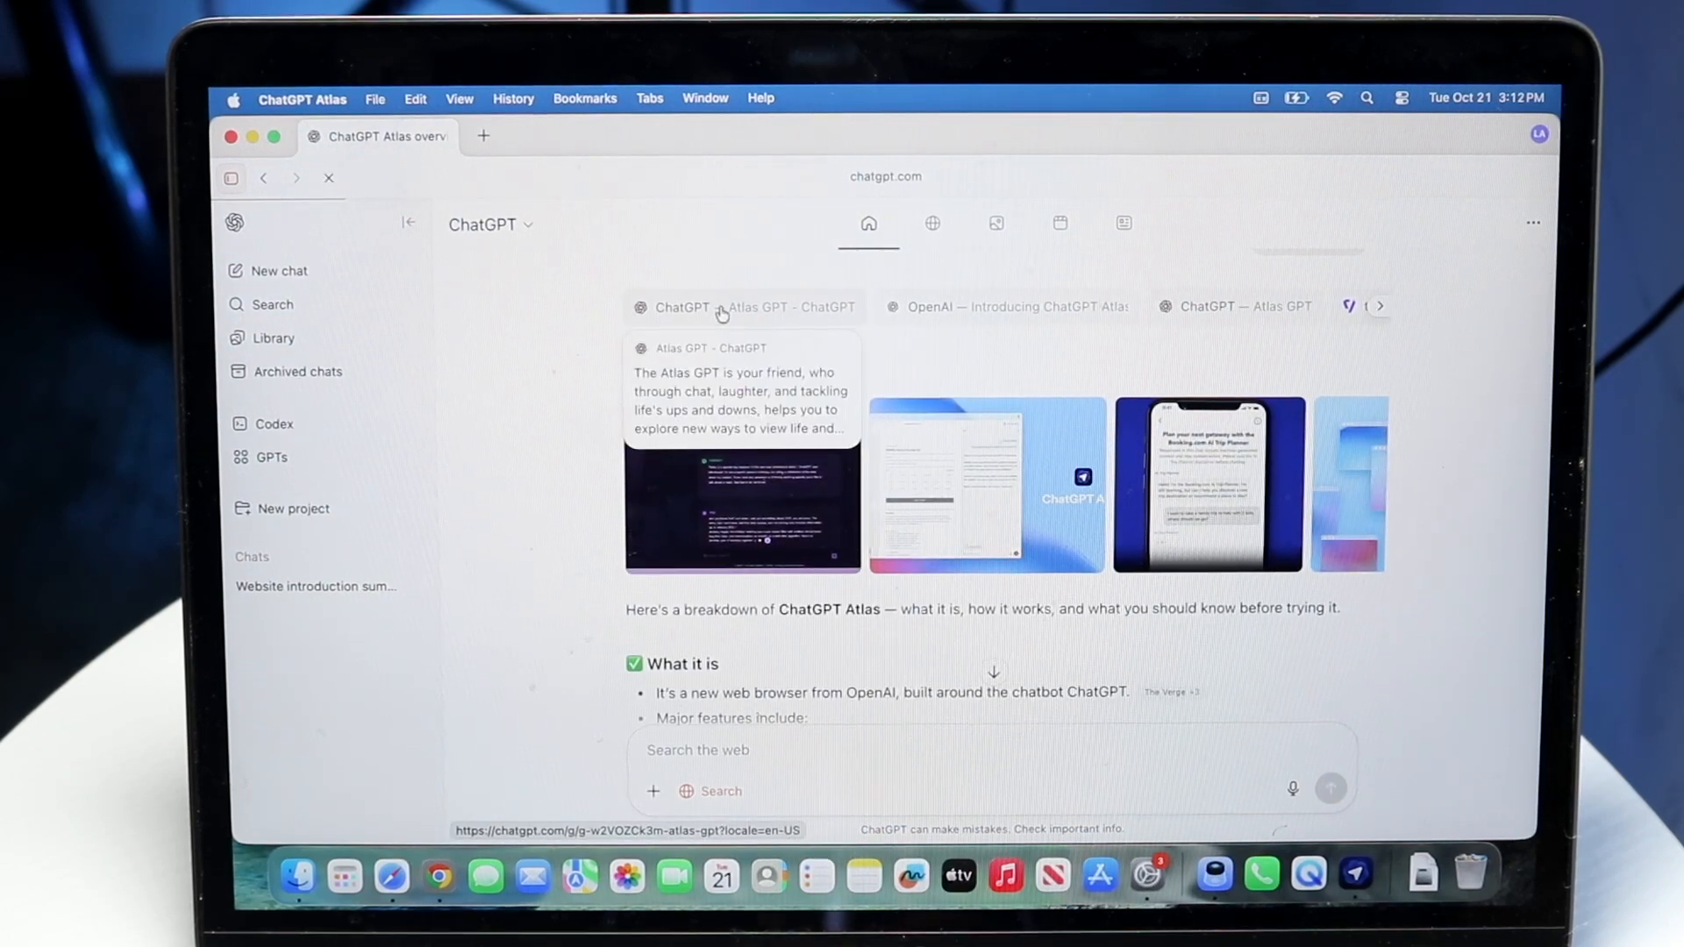
pyautogui.click(740, 307)
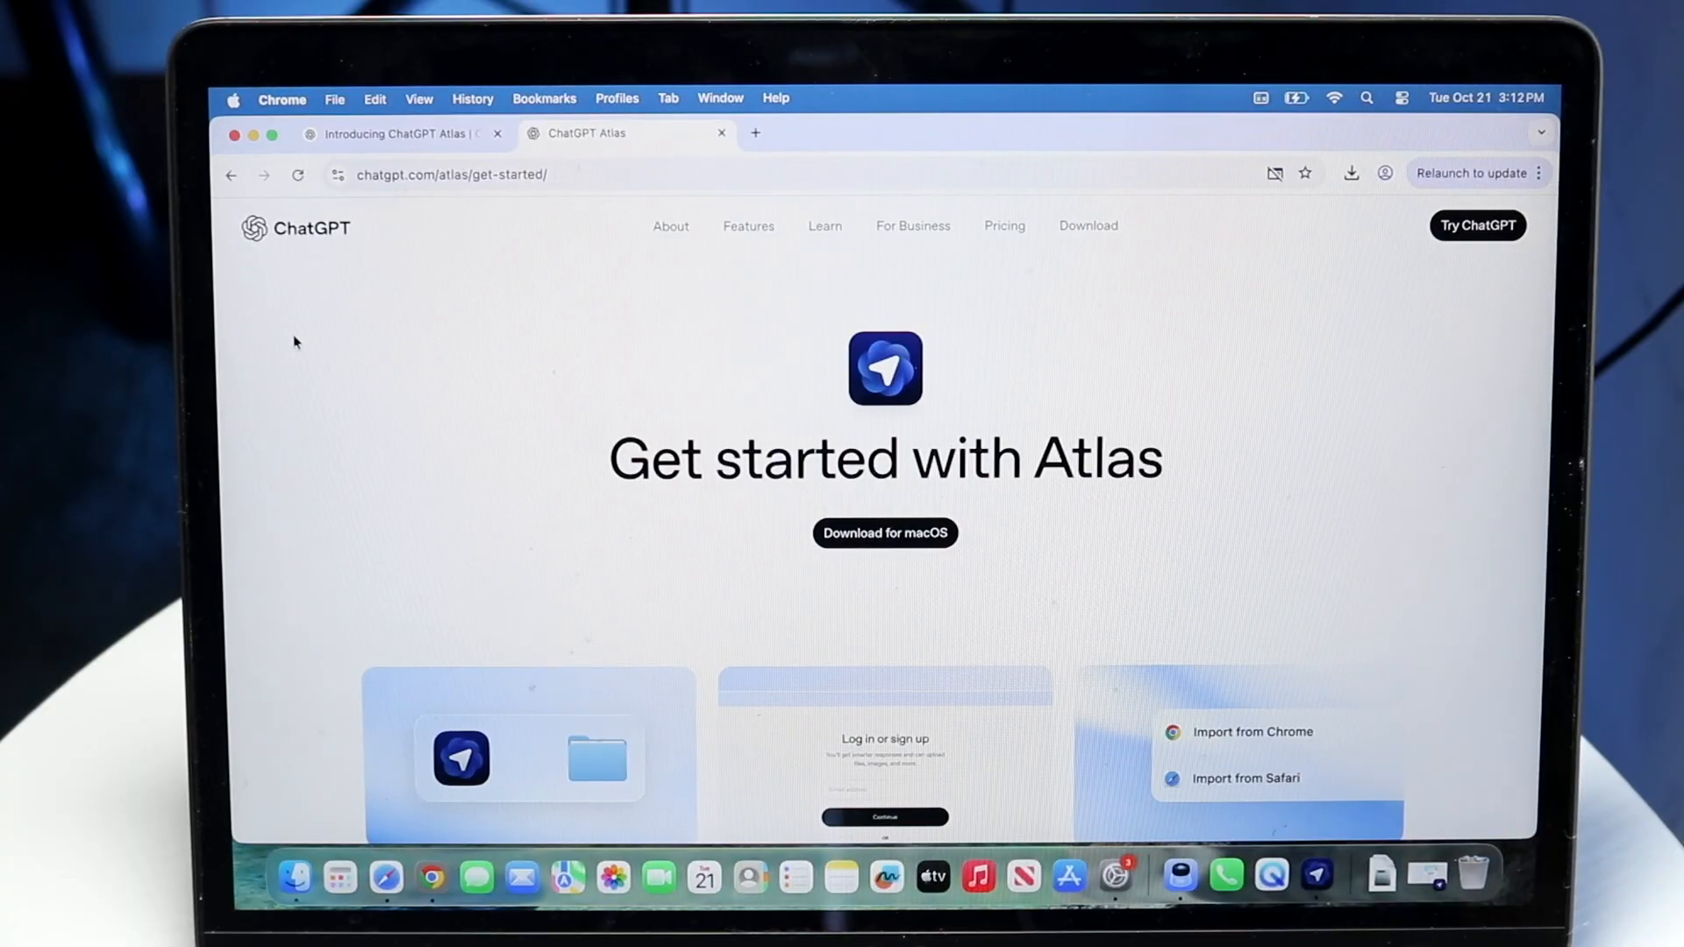
# Scroll Chrome's Get started with Atlas page down to its help-center and download section
pyautogui.scroll(-3)
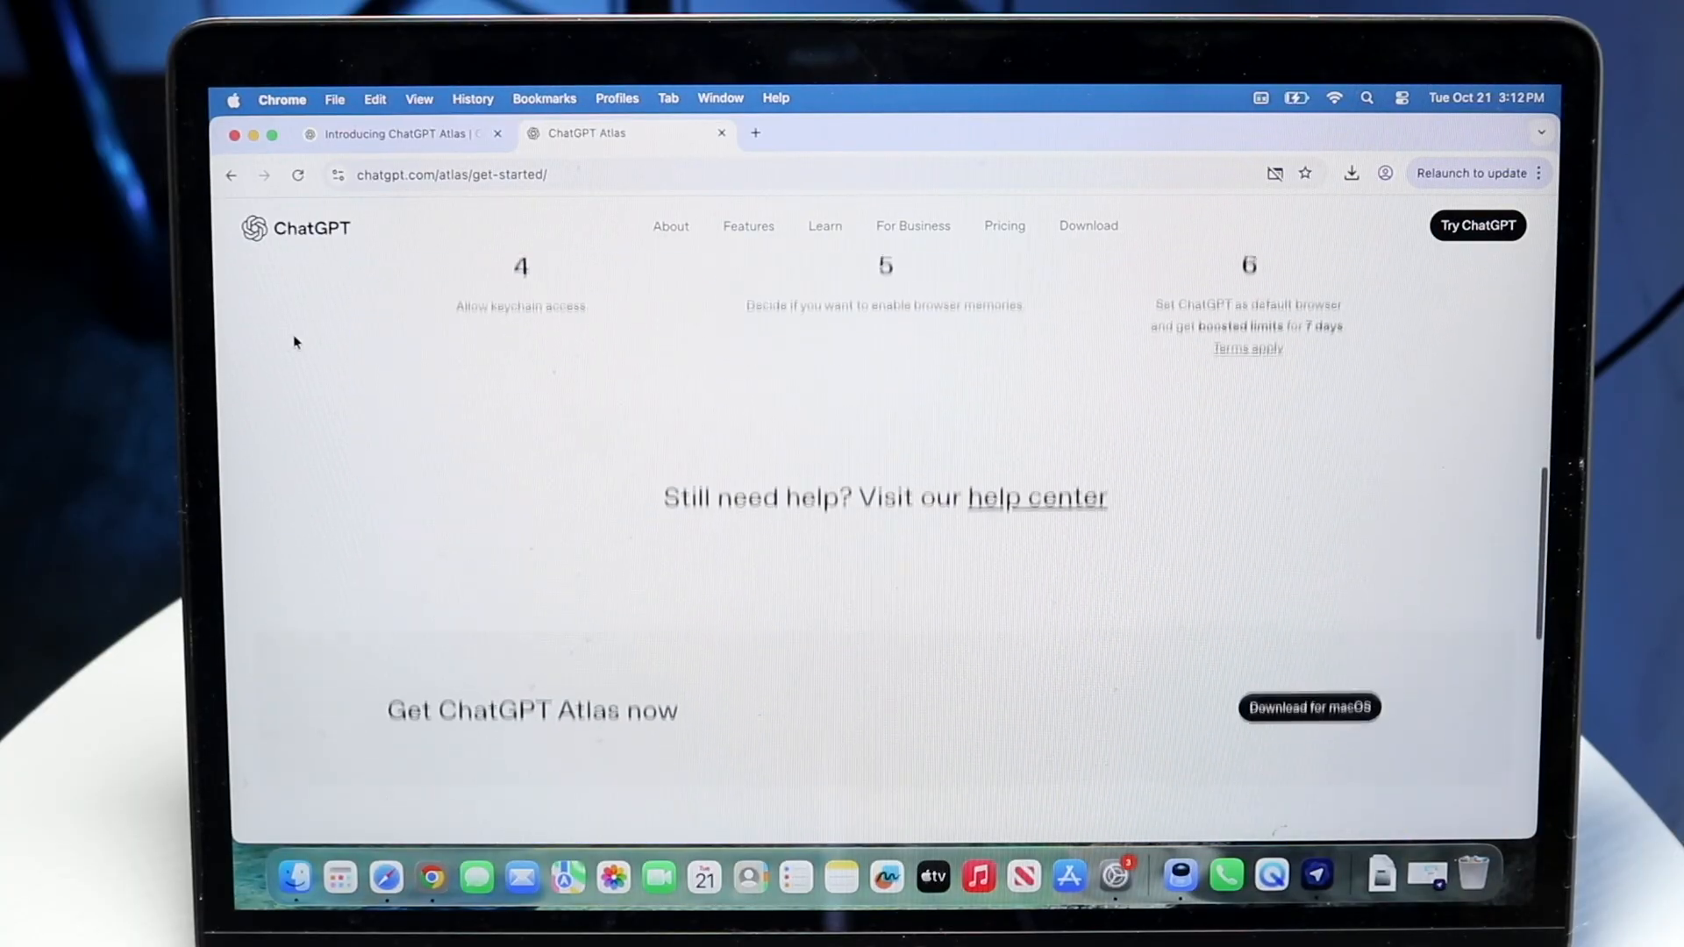